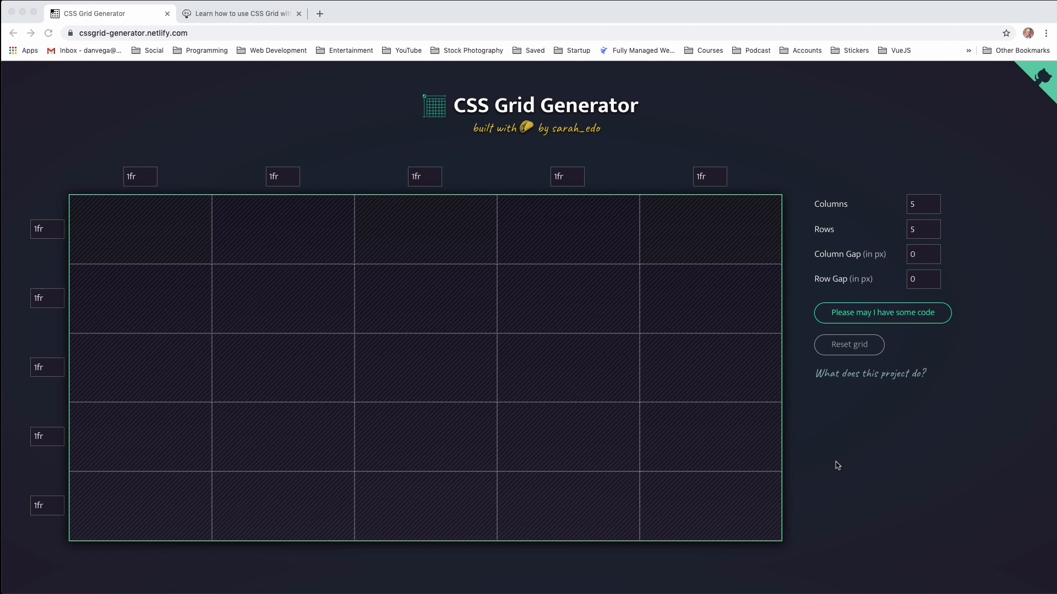
{"action": "mouse_move", "coordinate": [802, 229]}
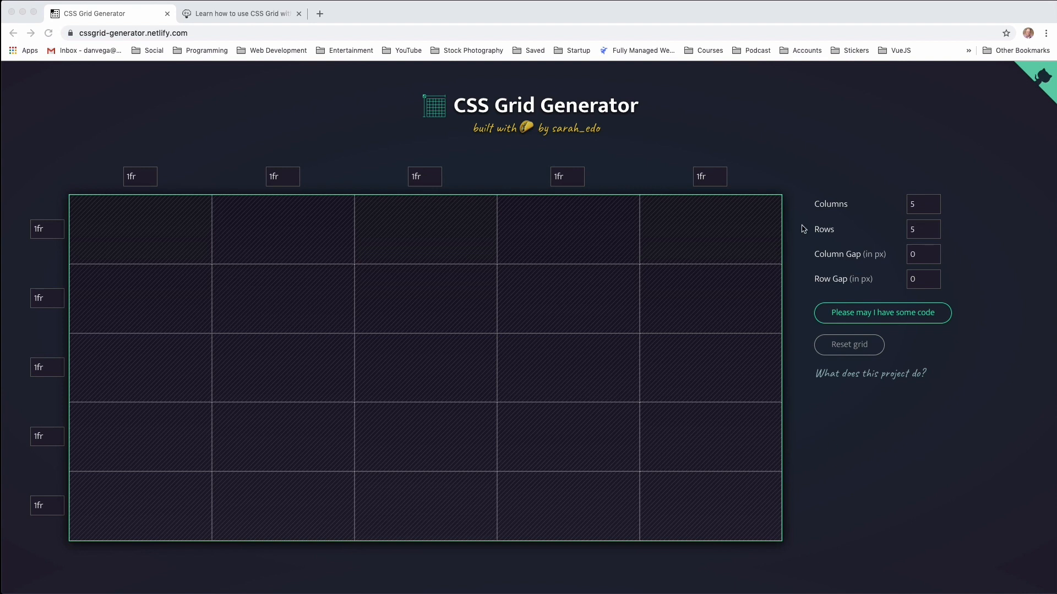
{"action": "mouse_move", "coordinate": [862, 227]}
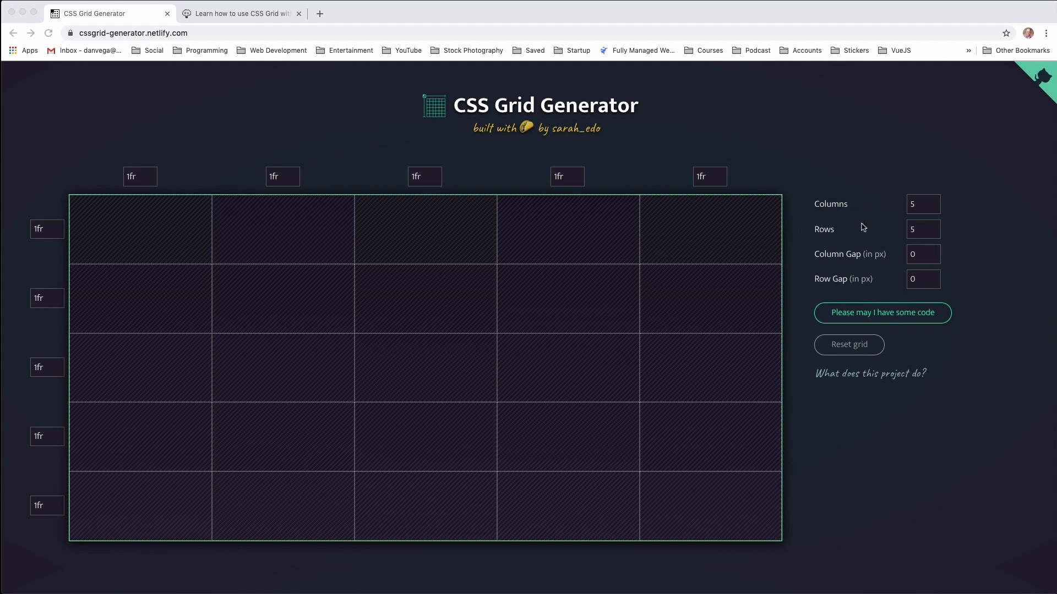
{"action": "mouse_move", "coordinate": [868, 259]}
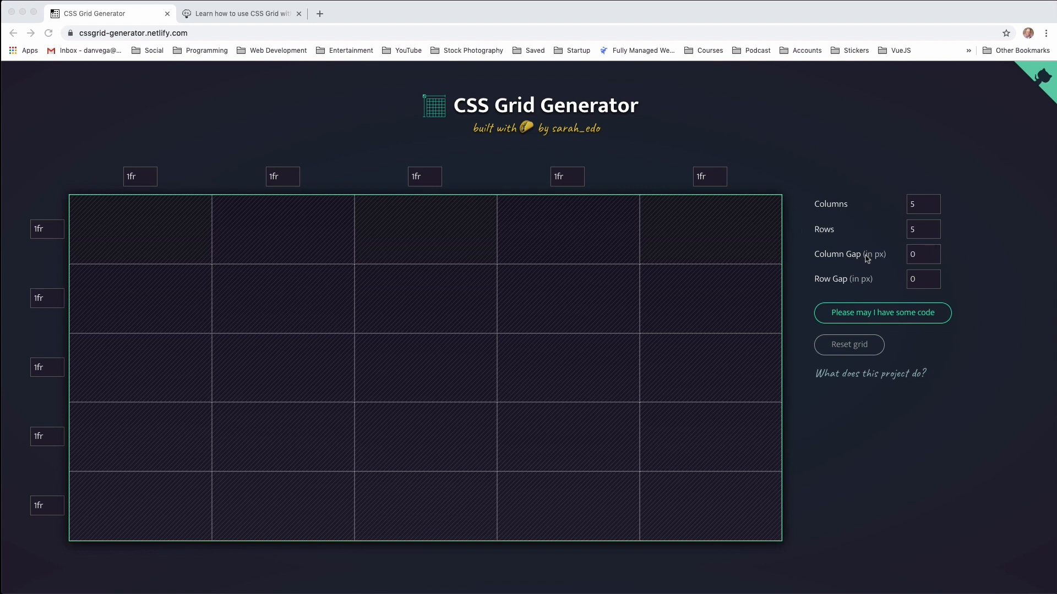
{"action": "mouse_move", "coordinate": [236, 525]}
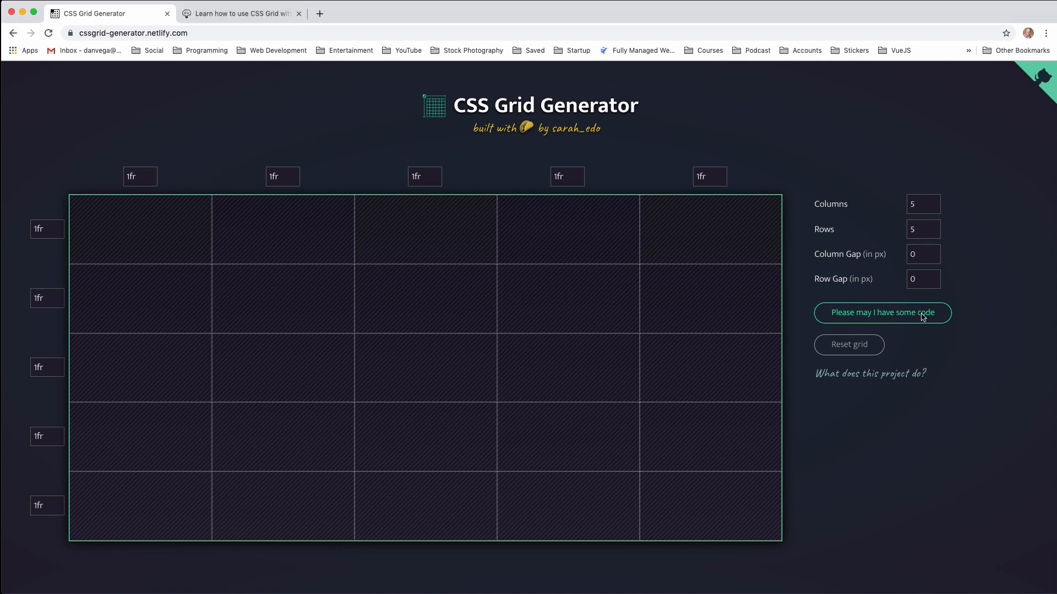
Check the generated grid code, then compare the blog's example layout with the grid generator
{"action": "left_click", "coordinate": [881, 312]}
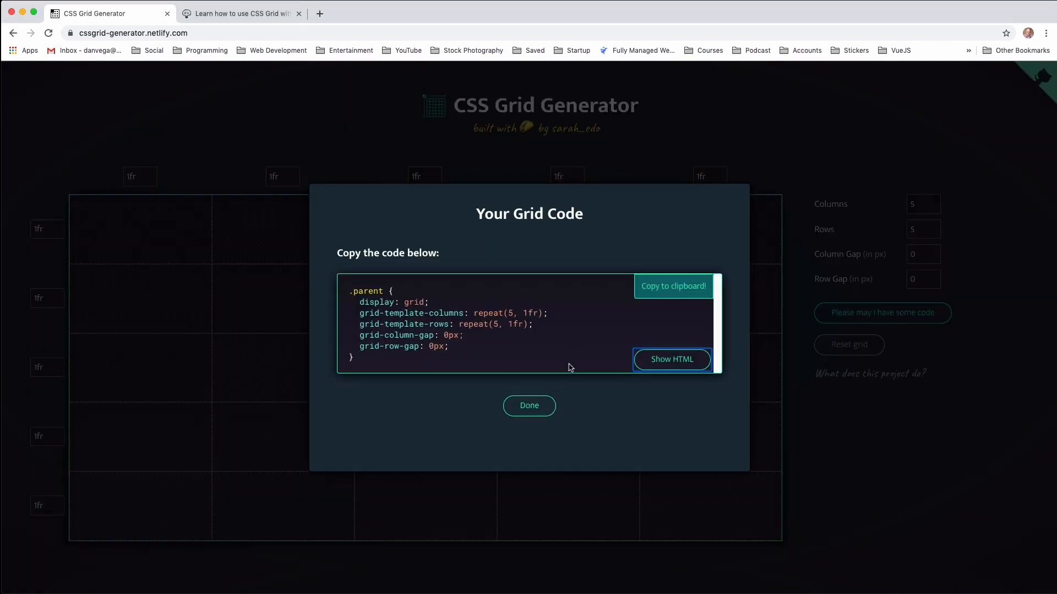
{"action": "left_click", "coordinate": [529, 405]}
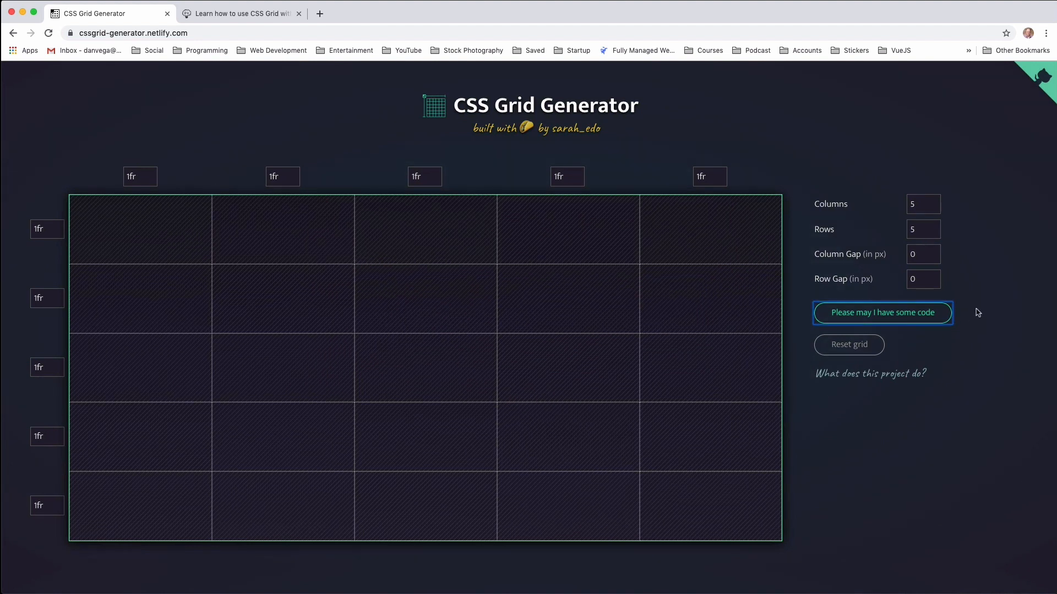
{"action": "mouse_move", "coordinate": [867, 357]}
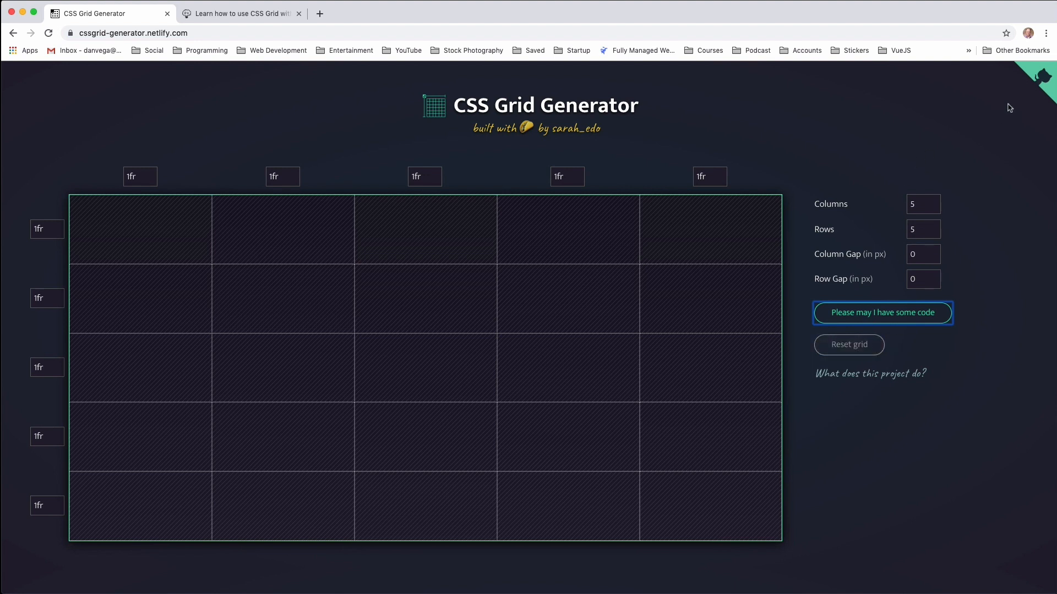
{"action": "mouse_move", "coordinate": [1044, 73]}
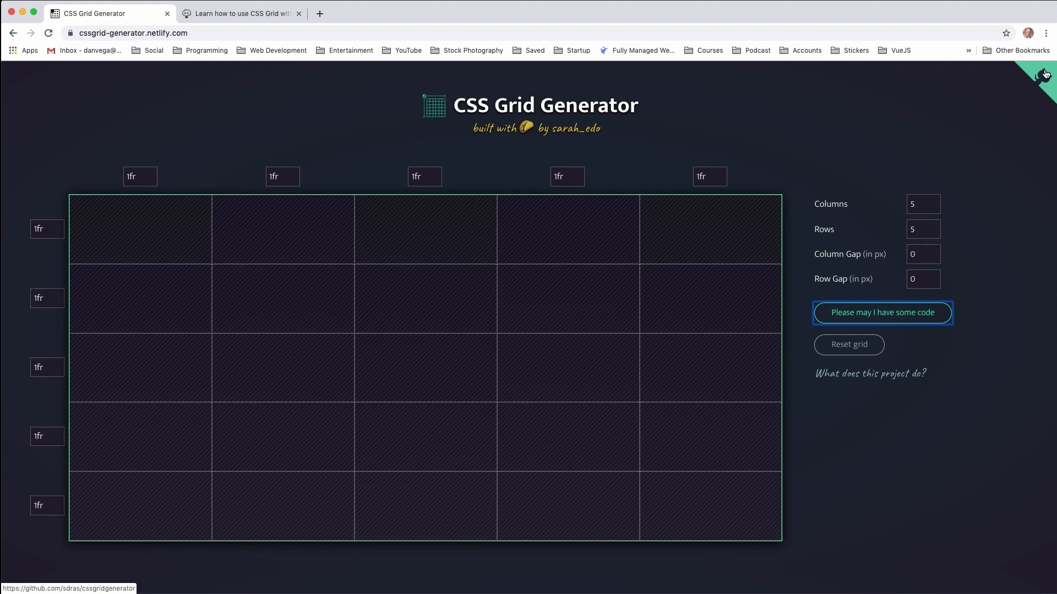
{"action": "mouse_move", "coordinate": [729, 340]}
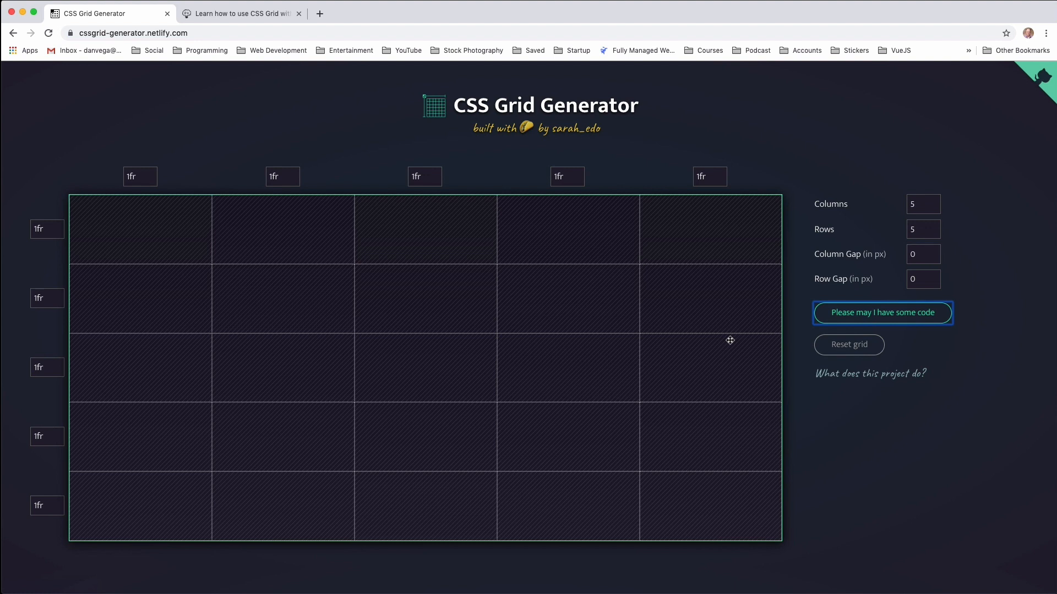
{"action": "left_click", "coordinate": [240, 13]}
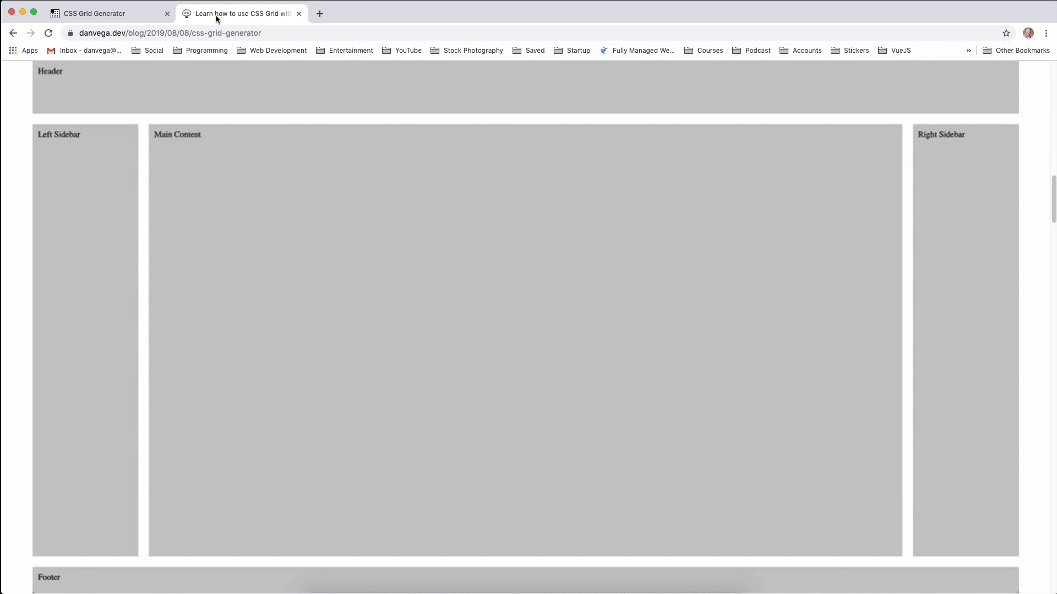
{"action": "left_click", "coordinate": [94, 13]}
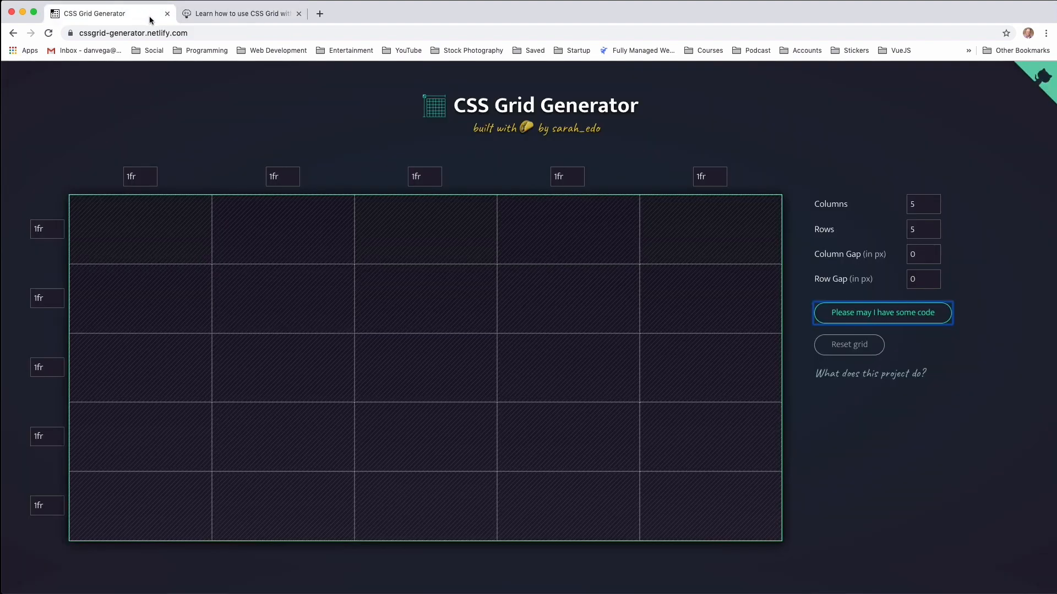
{"action": "left_click", "coordinate": [240, 12]}
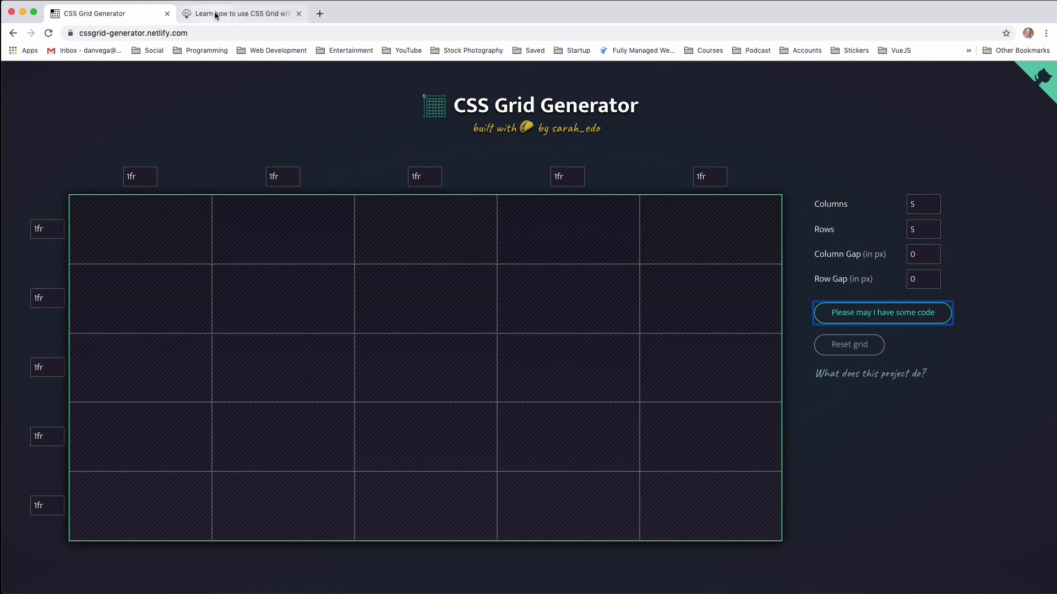
{"action": "left_click", "coordinate": [240, 13]}
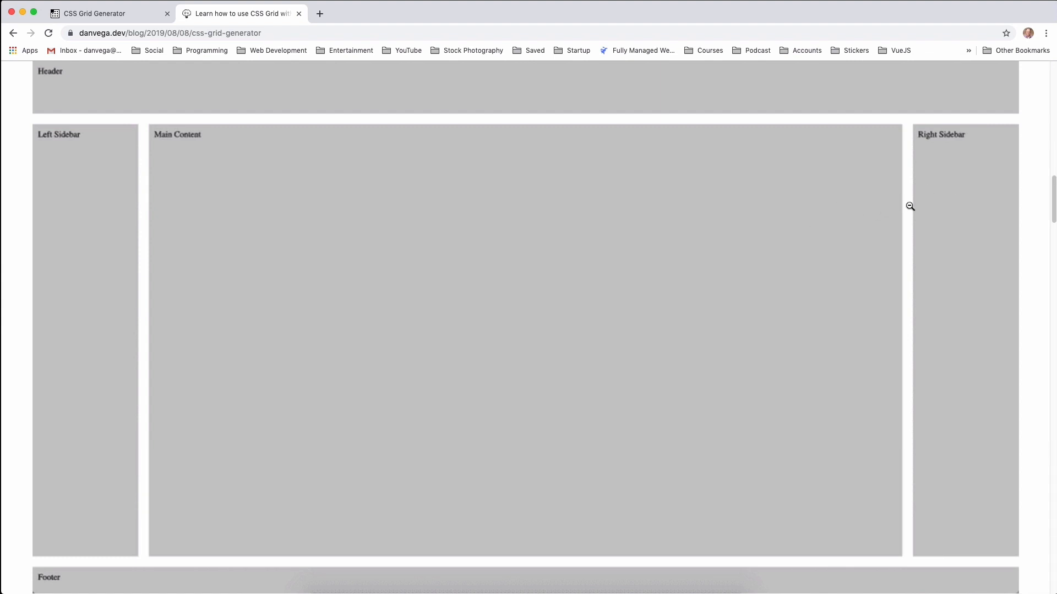
{"action": "mouse_move", "coordinate": [363, 504]}
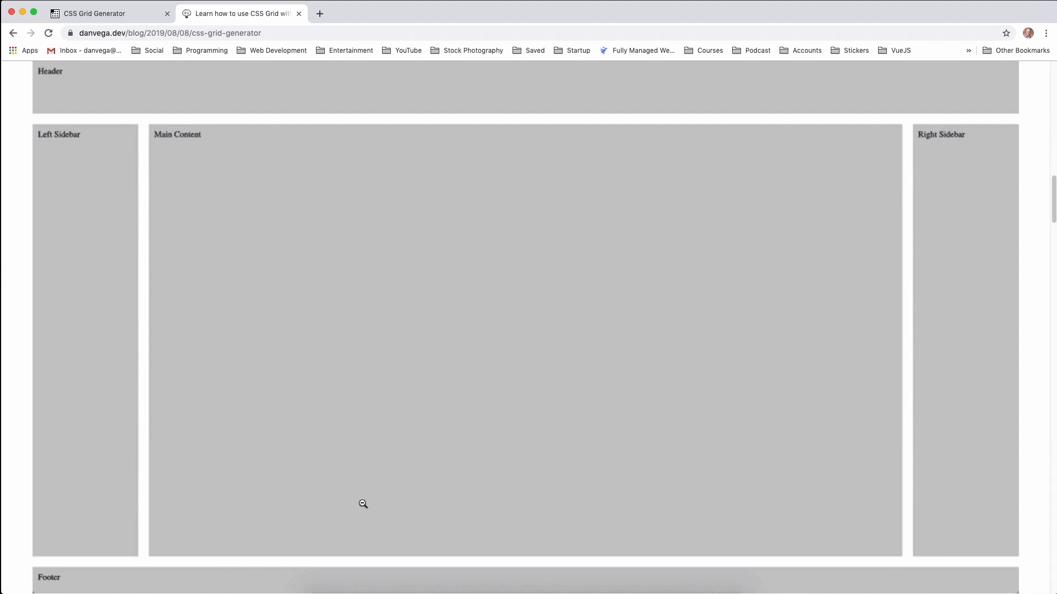
{"action": "mouse_move", "coordinate": [381, 564]}
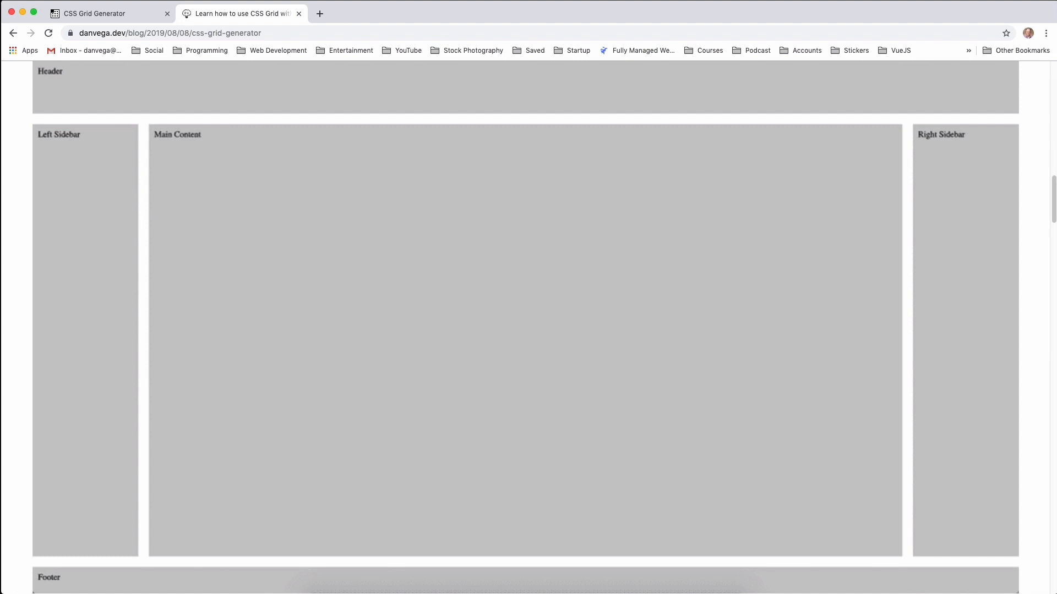
{"action": "left_click", "coordinate": [105, 13]}
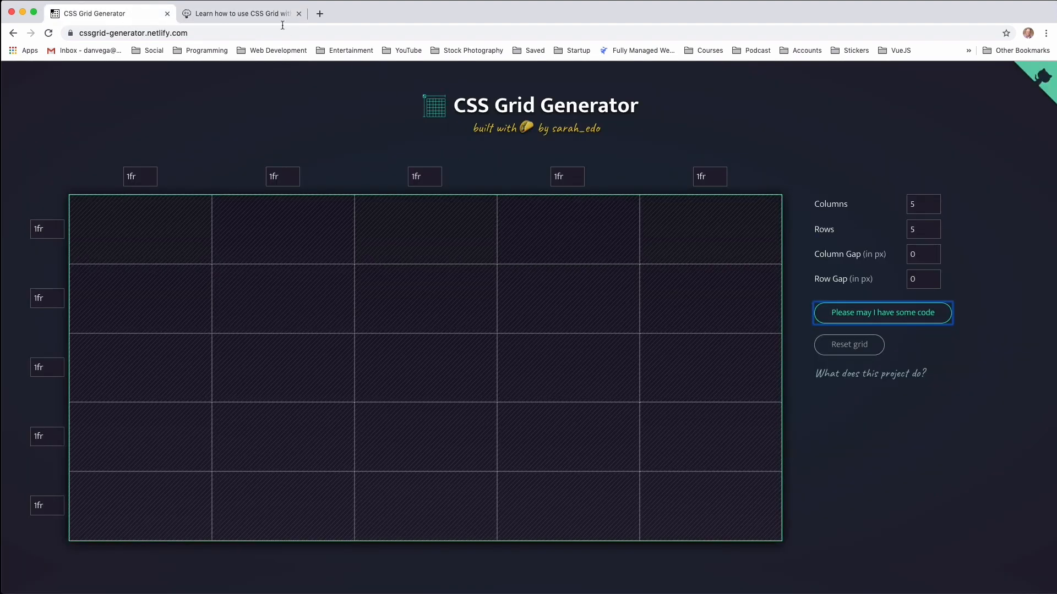
{"action": "left_click", "coordinate": [239, 13]}
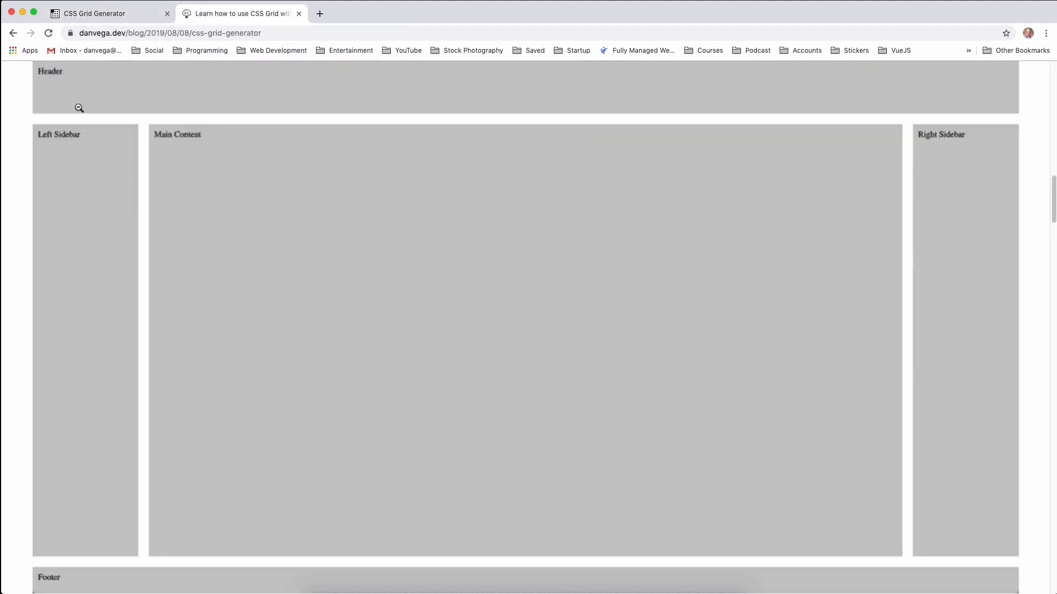
{"action": "mouse_move", "coordinate": [204, 169]}
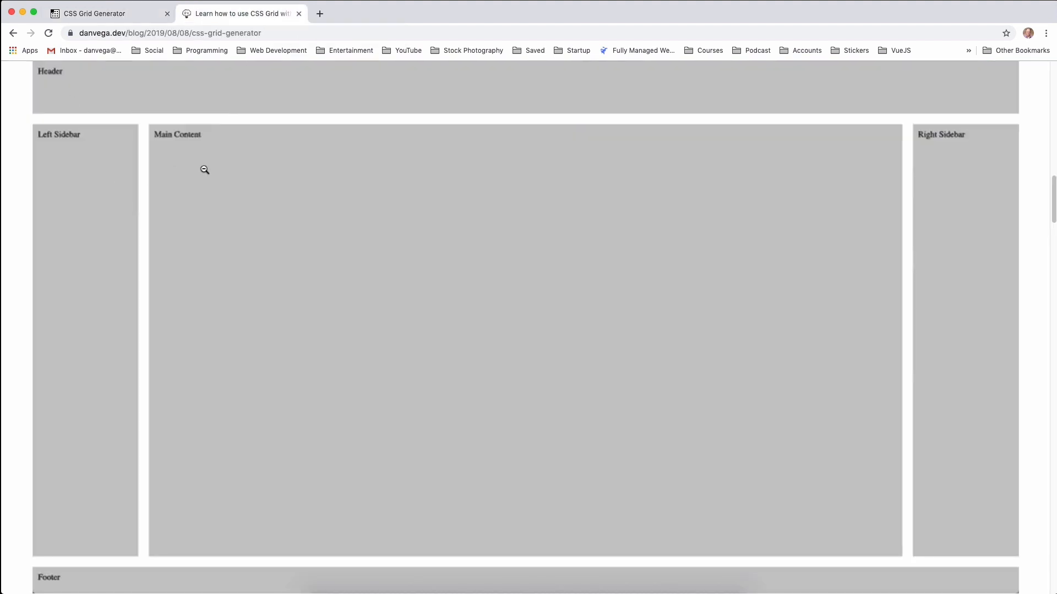
{"action": "mouse_move", "coordinate": [979, 183]}
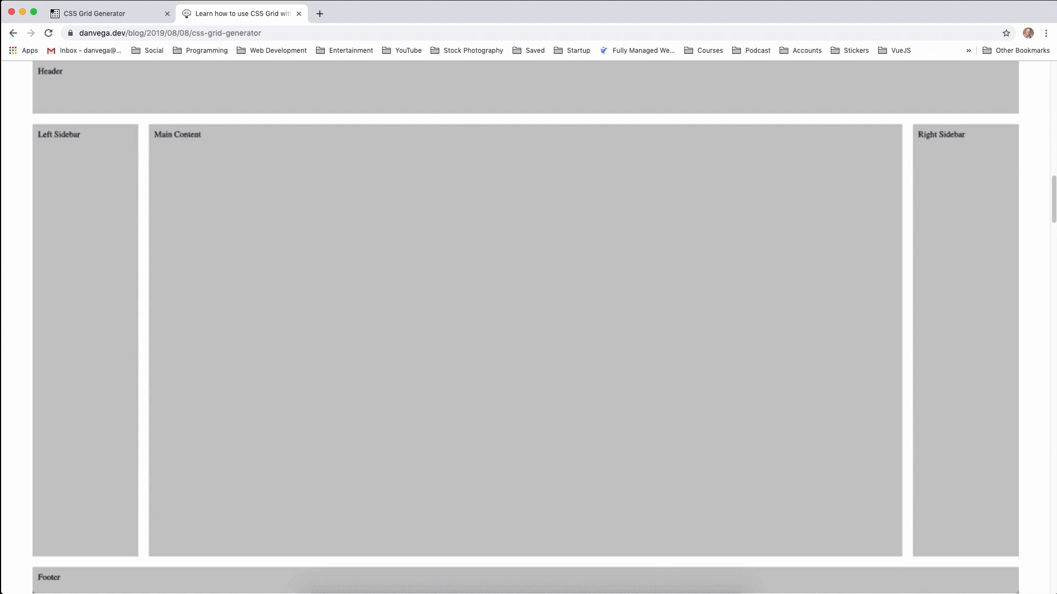
{"action": "mouse_move", "coordinate": [912, 280]}
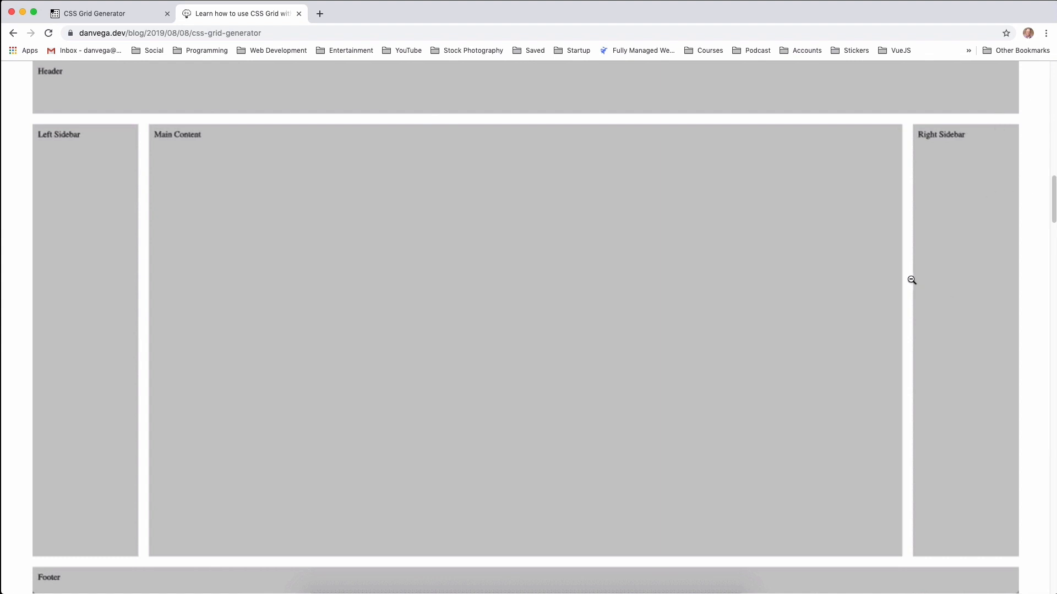
{"action": "mouse_move", "coordinate": [150, 143]}
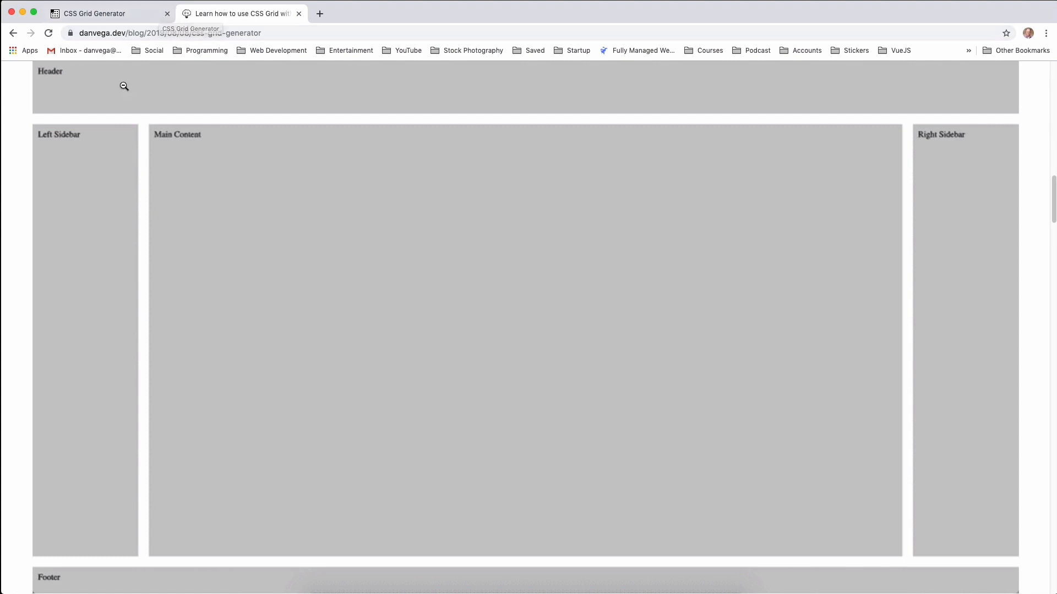
{"action": "left_click", "coordinate": [107, 13]}
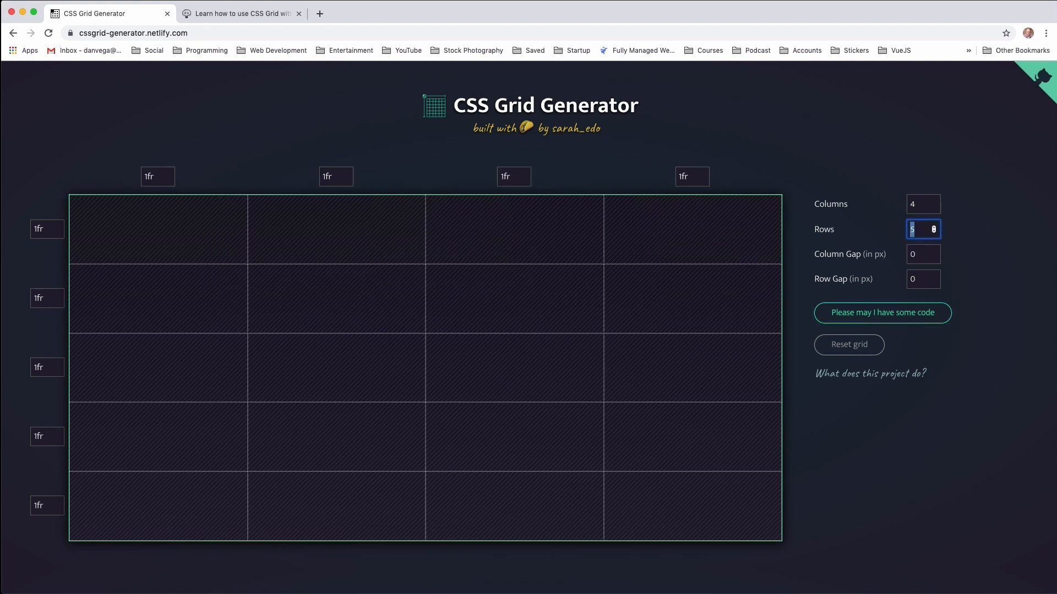
Give the 4-column, 3-row grid 20px column and row gaps
{"action": "type", "text": "20"}
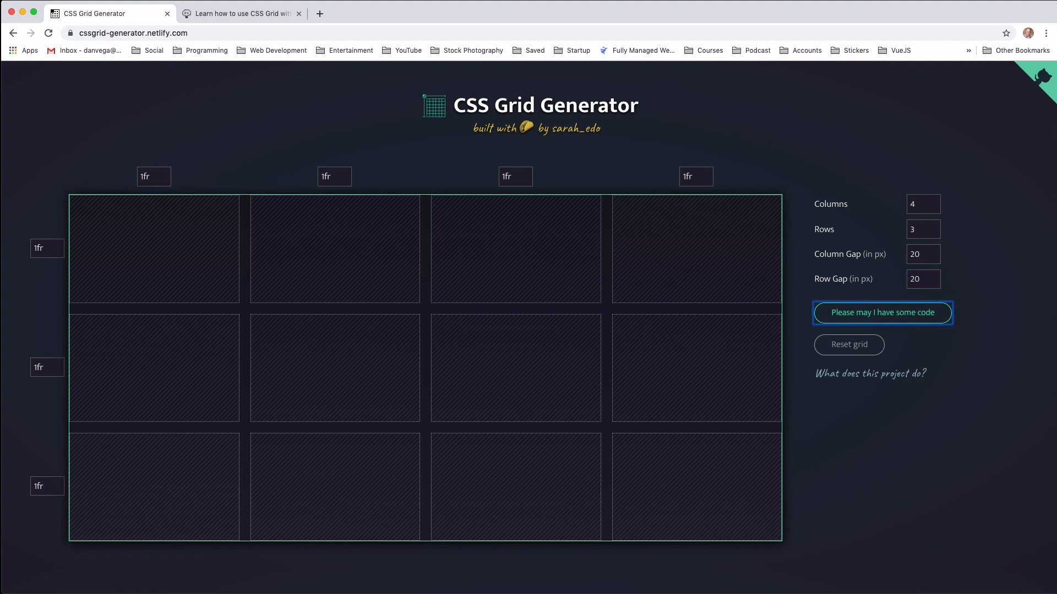
{"action": "mouse_move", "coordinate": [114, 251]}
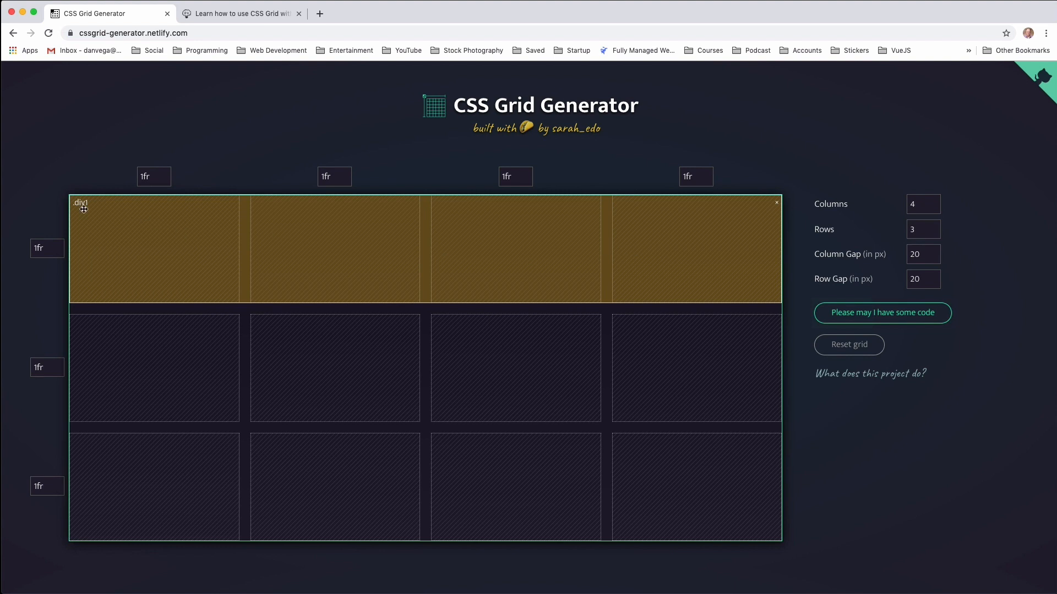
{"action": "mouse_move", "coordinate": [140, 340]}
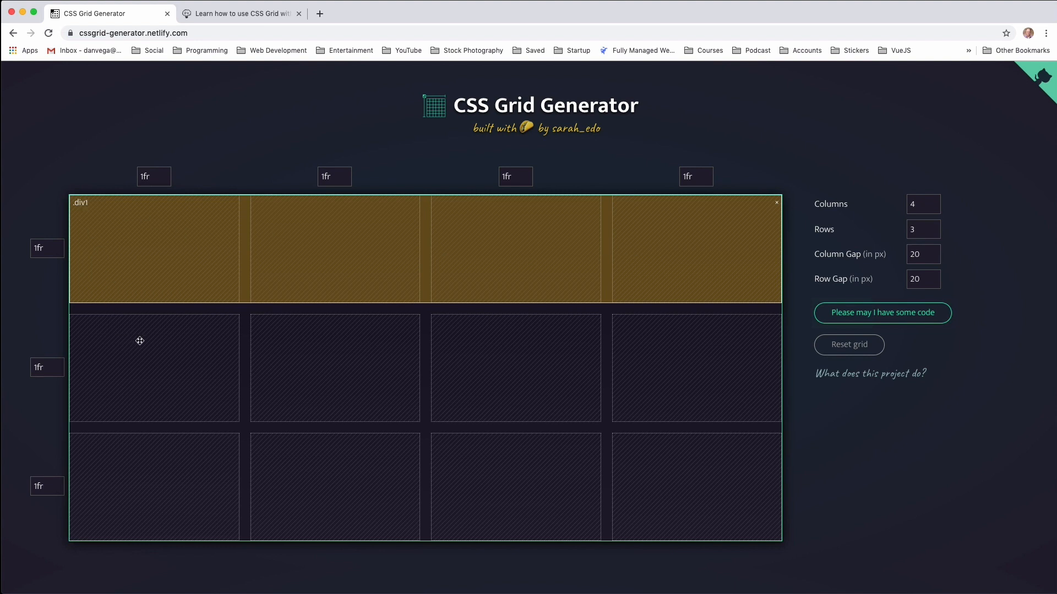
Draw left sidebar, two-column main, right sidebar and full-width footer areas; make the first row 100px
{"action": "left_click", "coordinate": [154, 368]}
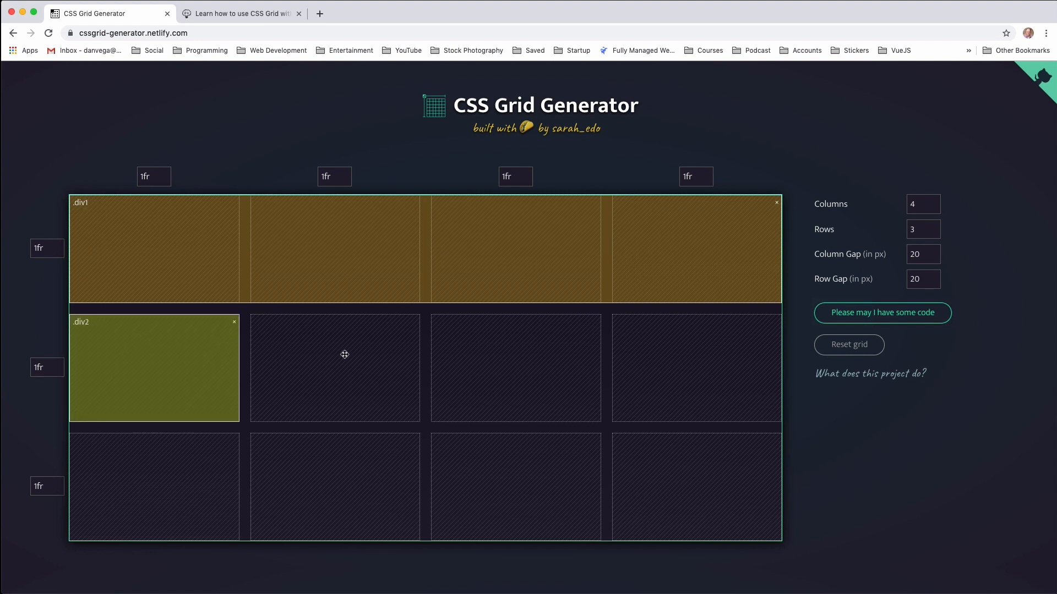
{"action": "left_click_drag", "start_coordinate": [335, 367], "coordinate": [515, 367]}
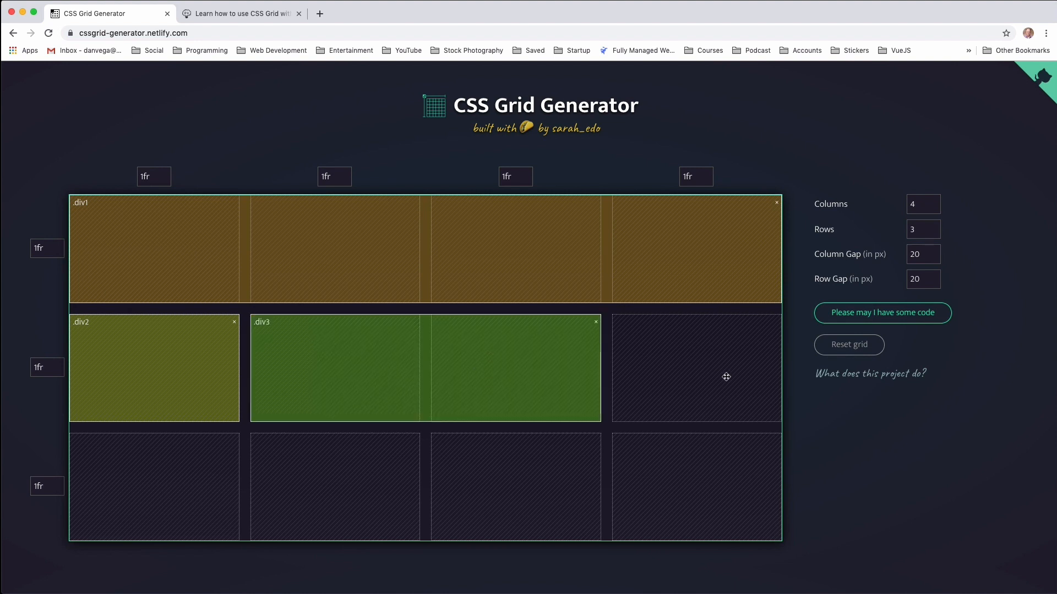
{"action": "left_click", "coordinate": [726, 376]}
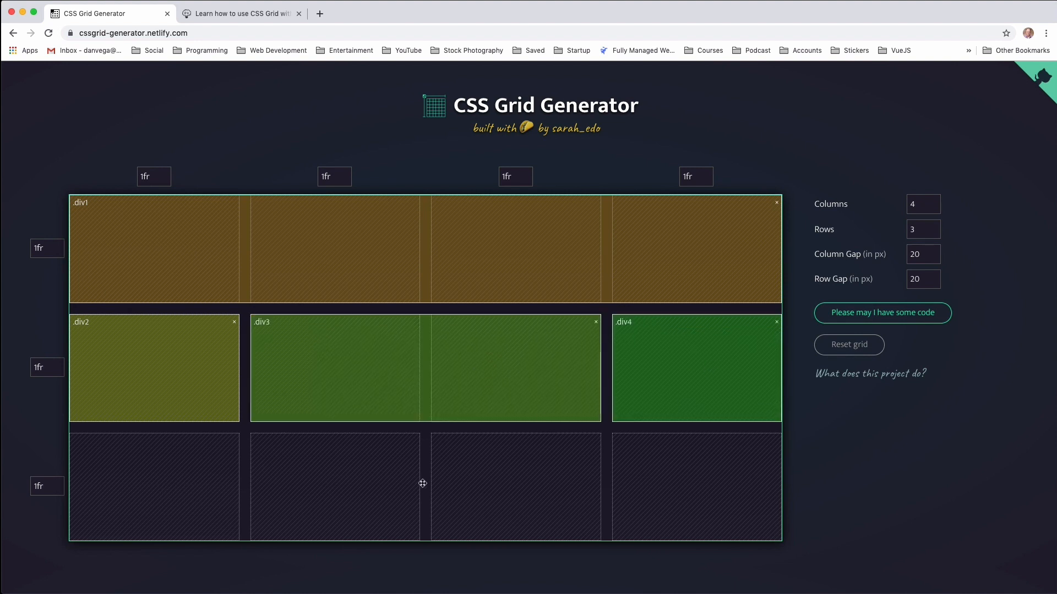
{"action": "left_click", "coordinate": [423, 483]}
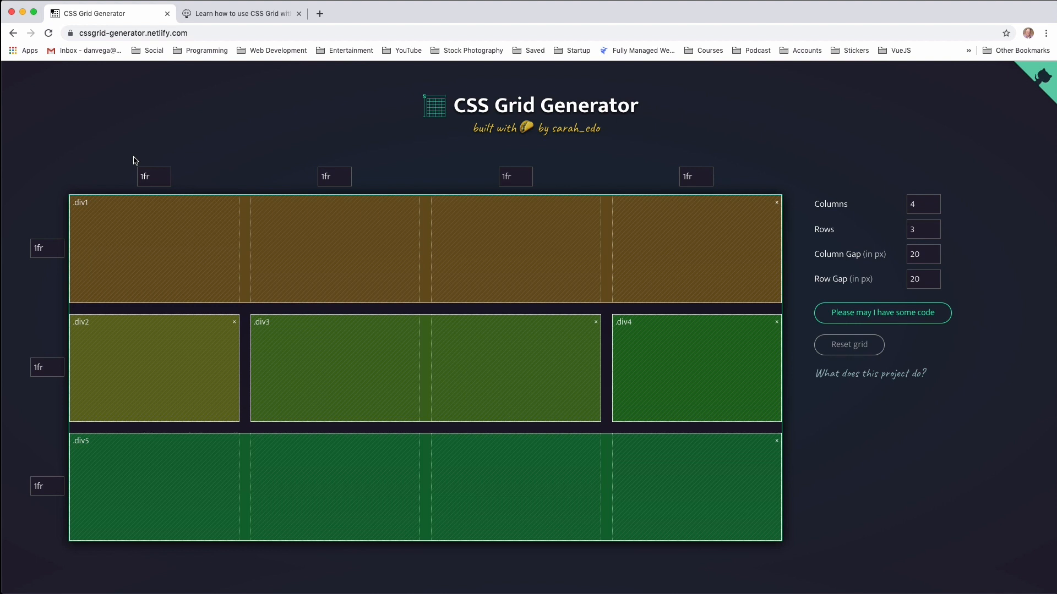
{"action": "mouse_move", "coordinate": [256, 173]}
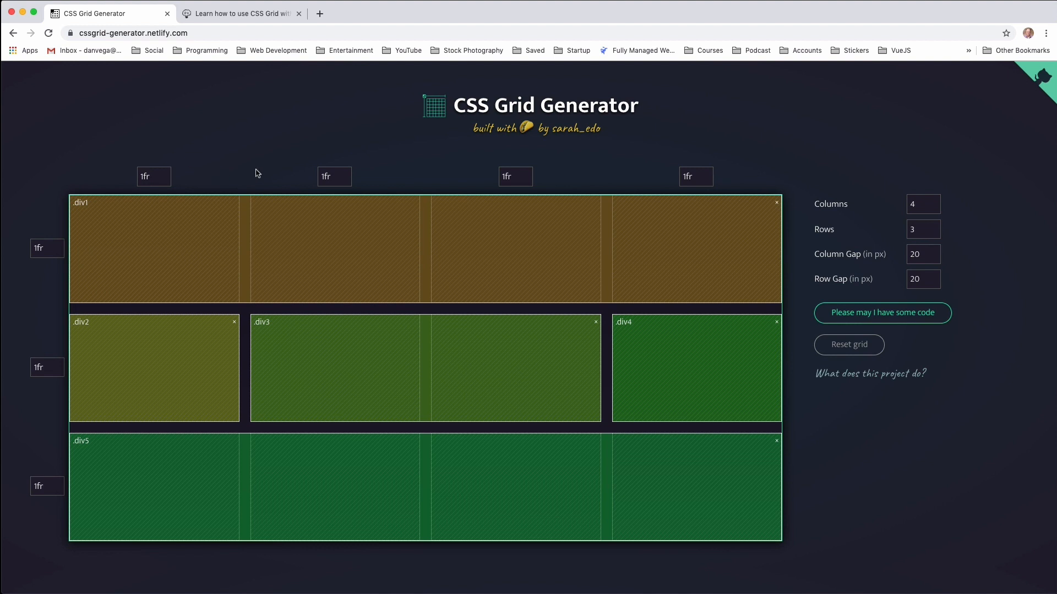
{"action": "mouse_move", "coordinate": [614, 177]}
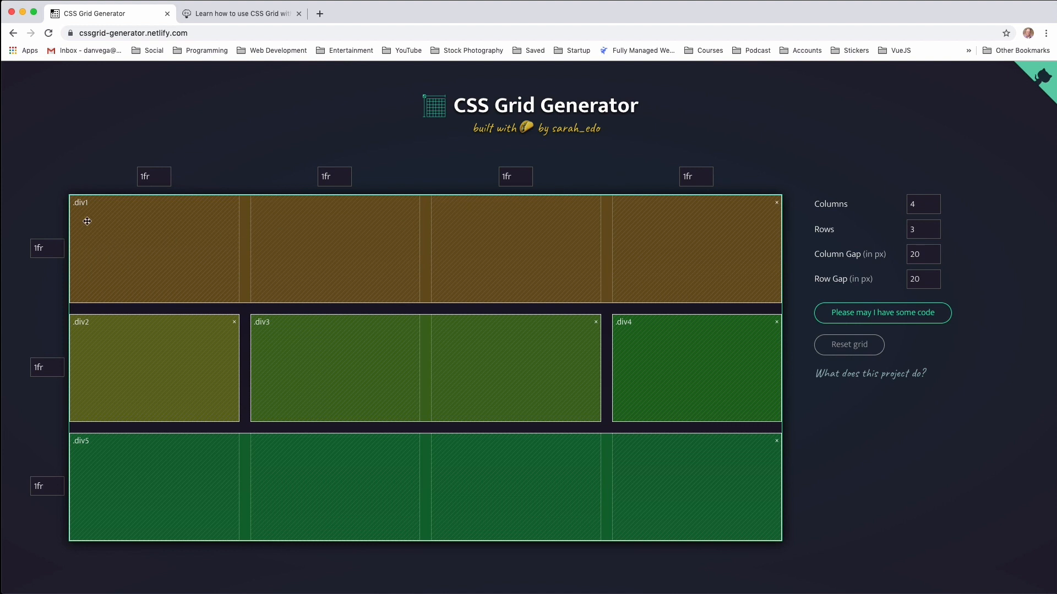
{"action": "left_click", "coordinate": [47, 248]}
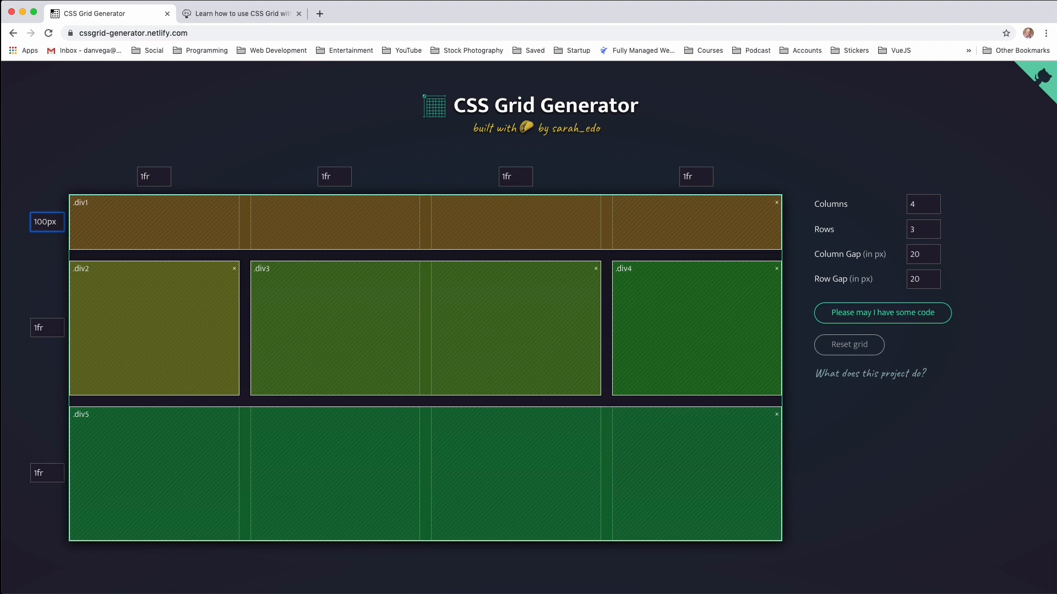
{"action": "mouse_move", "coordinate": [60, 485]}
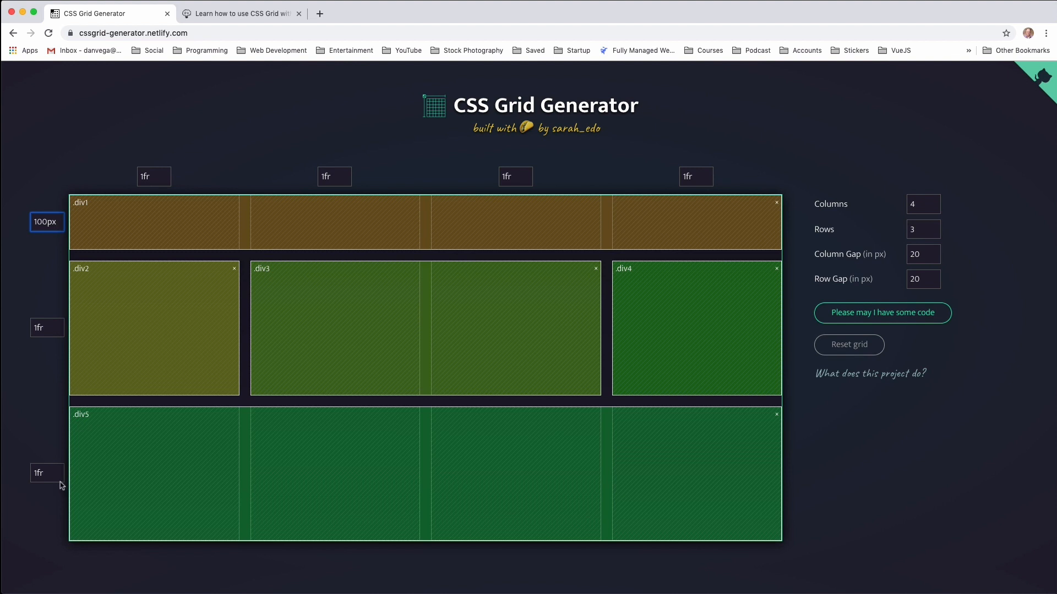
Change the third row's size from 1fr to 50px
{"action": "left_click", "coordinate": [46, 472]}
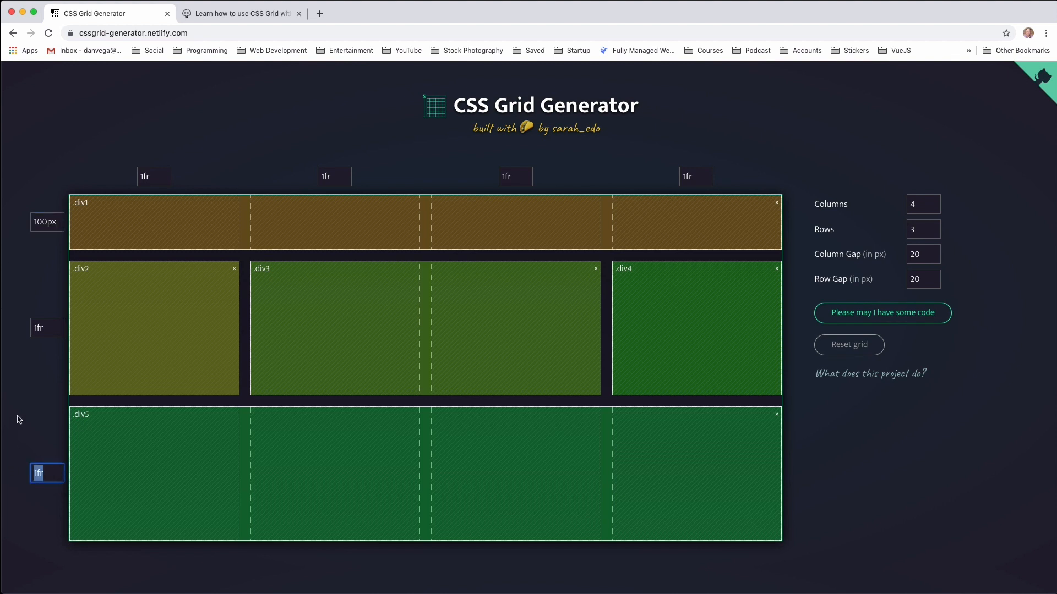
{"action": "type", "text": "50px"}
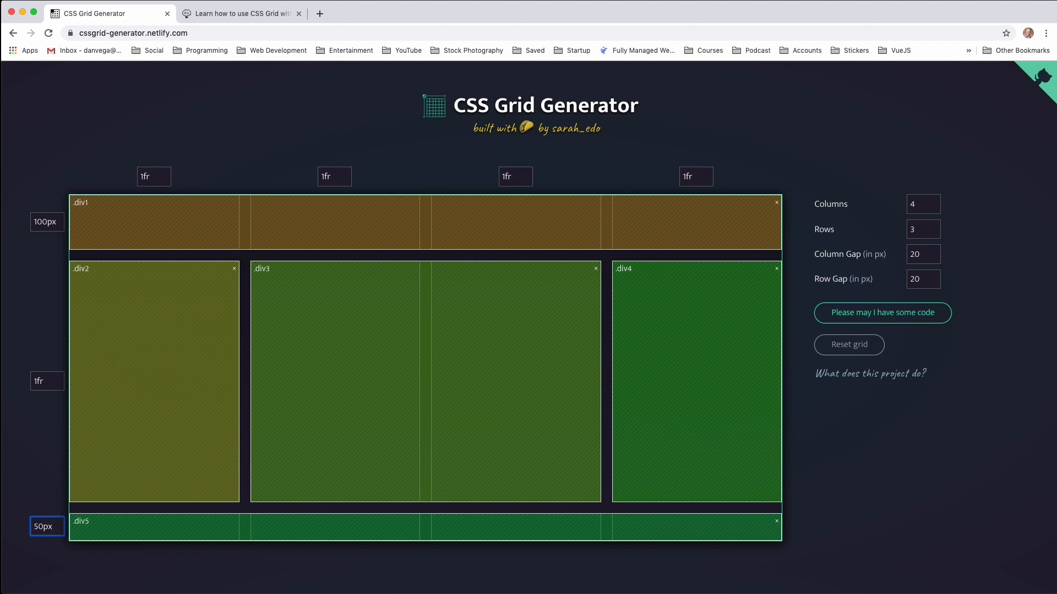
{"action": "mouse_move", "coordinate": [859, 468]}
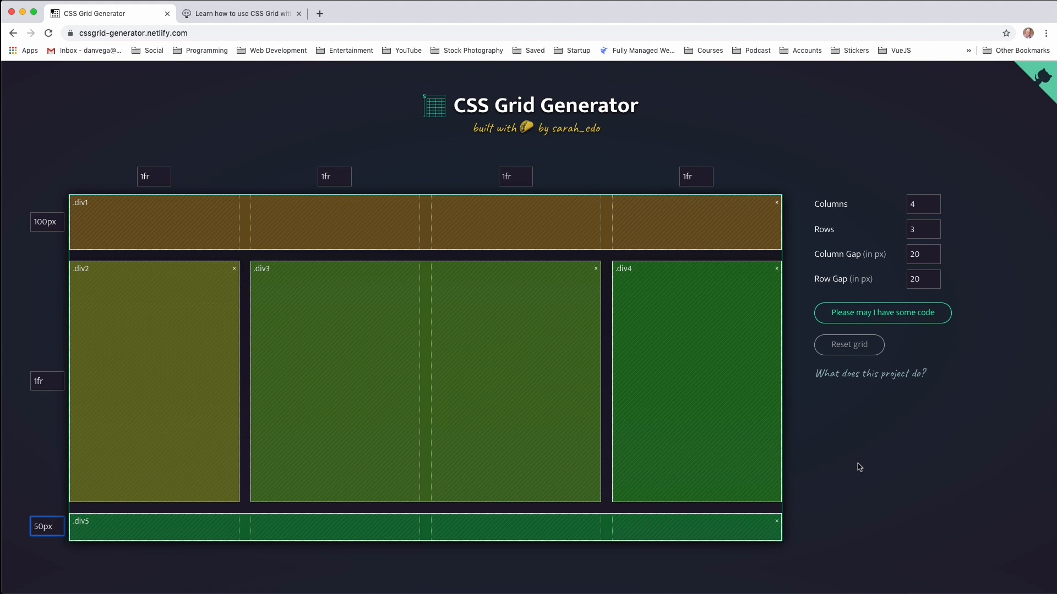
{"action": "mouse_move", "coordinate": [855, 456]}
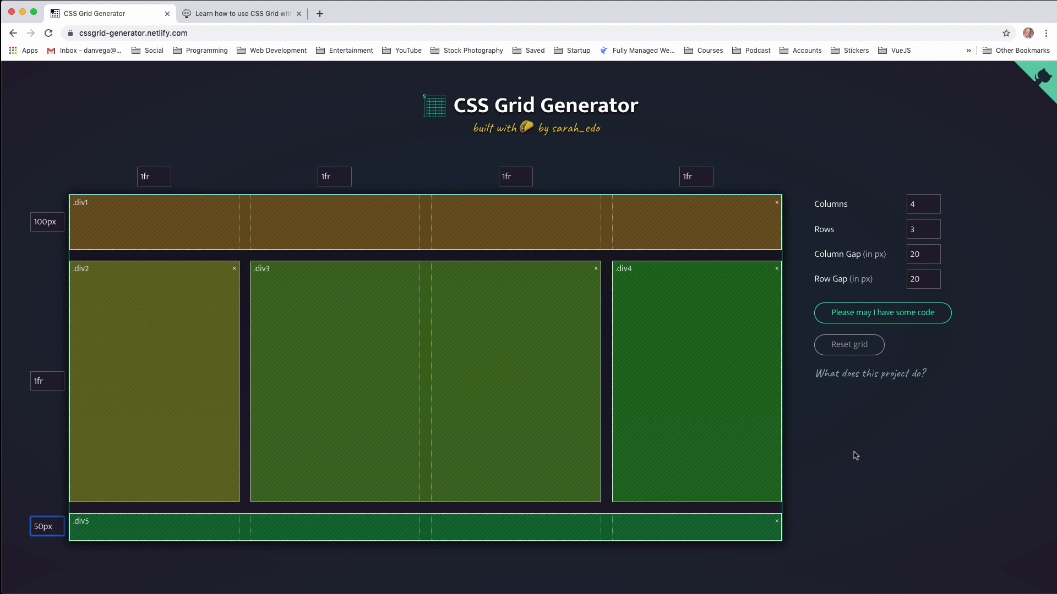
{"action": "mouse_move", "coordinate": [882, 312]}
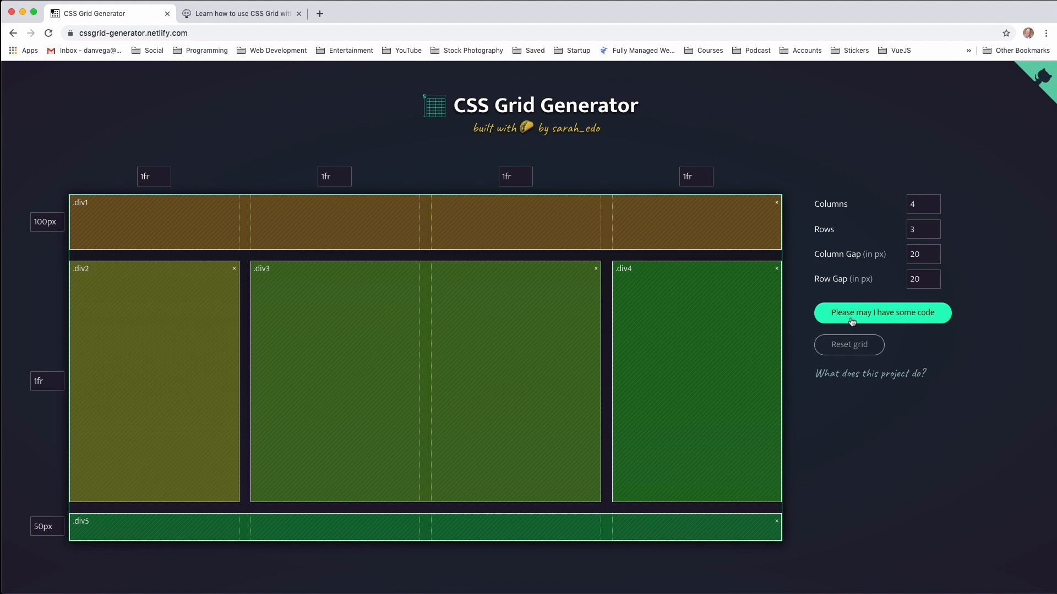
Review the generator's grid CSS and its HTML markup
{"action": "left_click", "coordinate": [882, 312]}
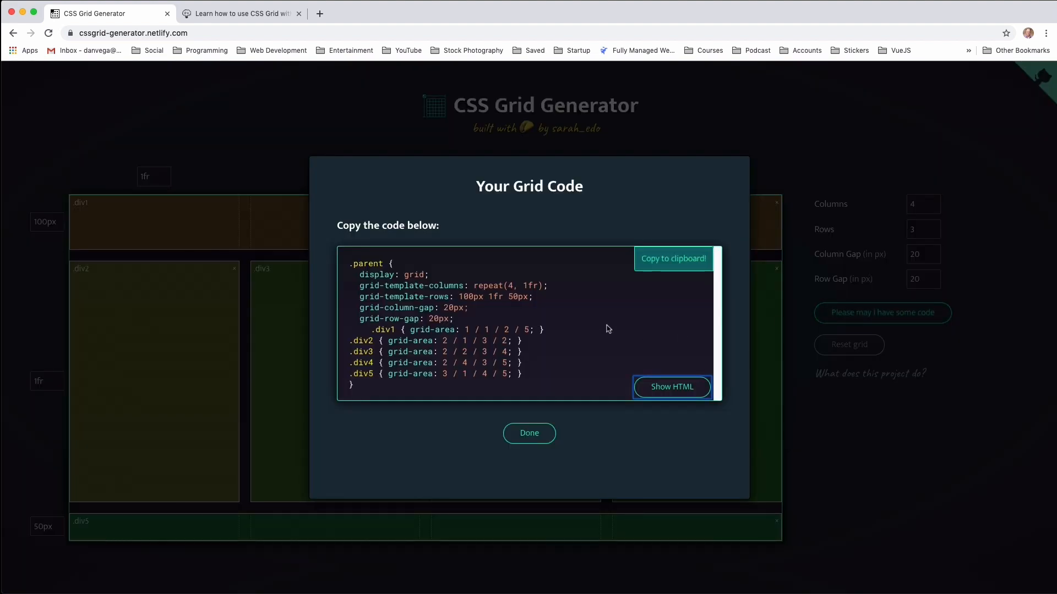
{"action": "left_click", "coordinate": [673, 258]}
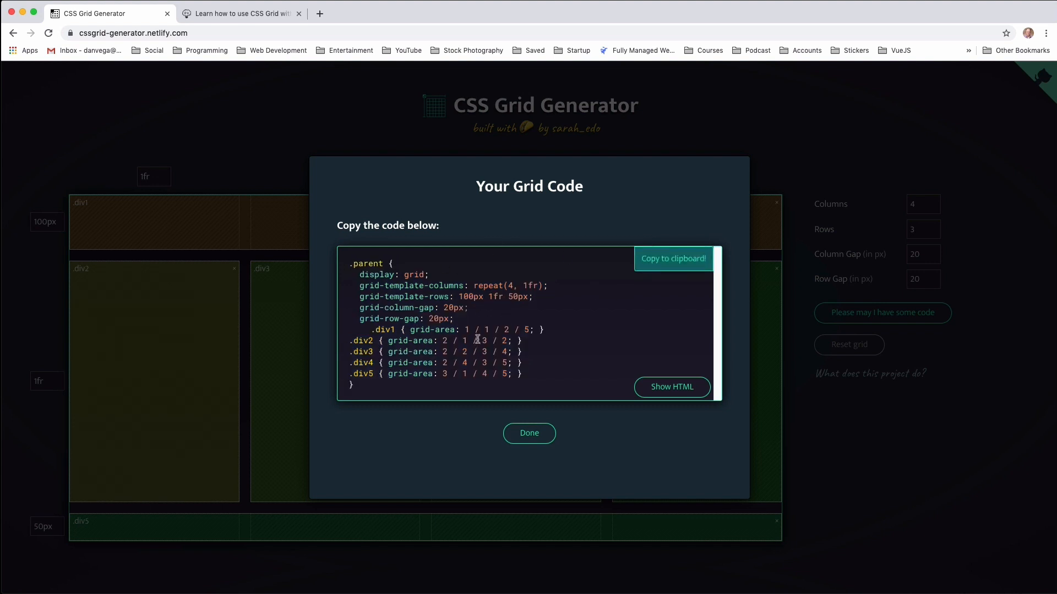
{"action": "mouse_move", "coordinate": [367, 297]}
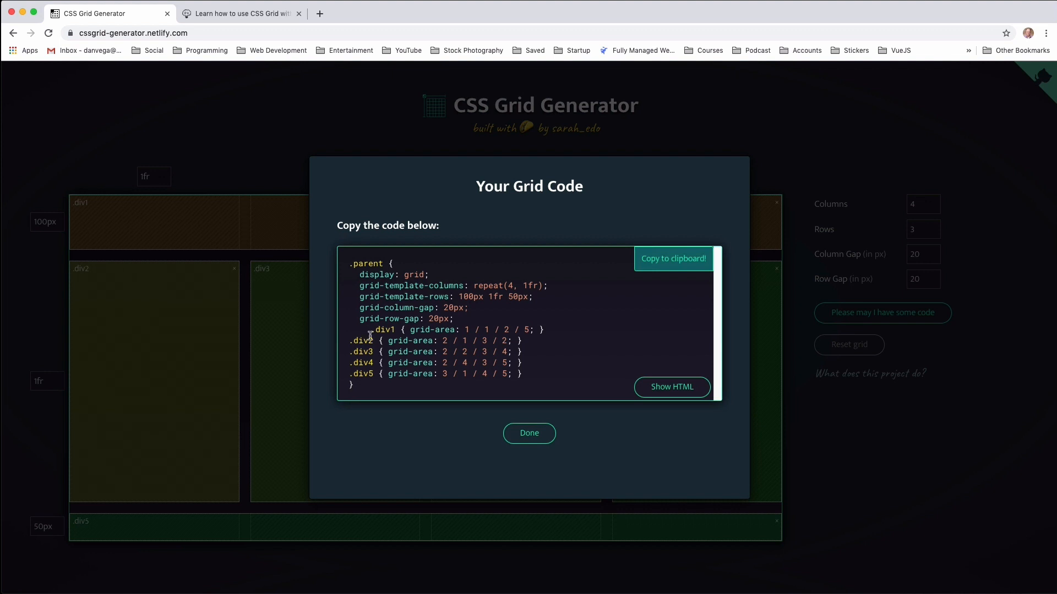
{"action": "mouse_move", "coordinate": [100, 222]}
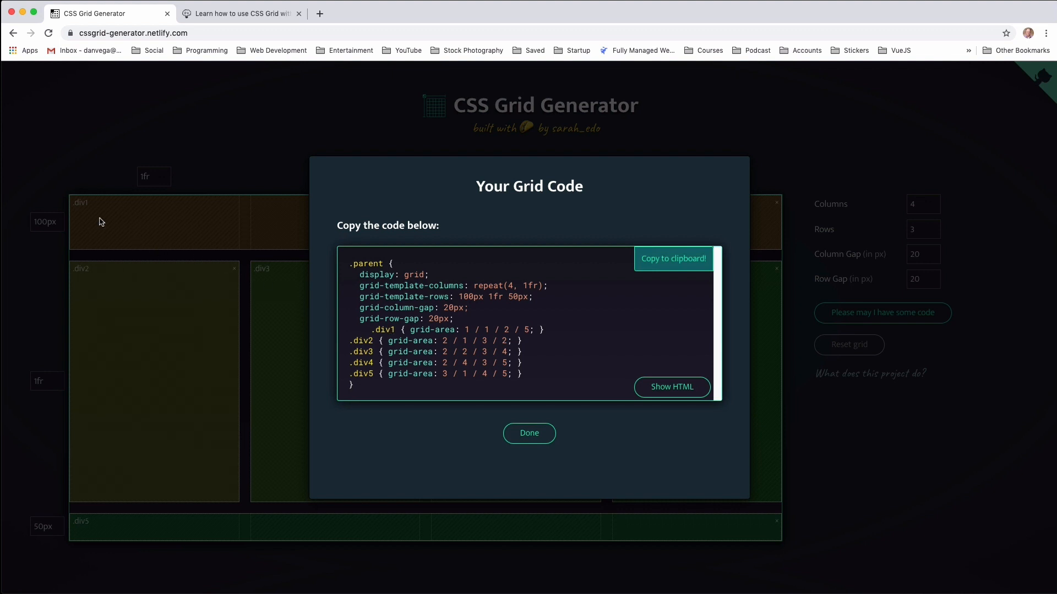
{"action": "mouse_move", "coordinate": [217, 268]}
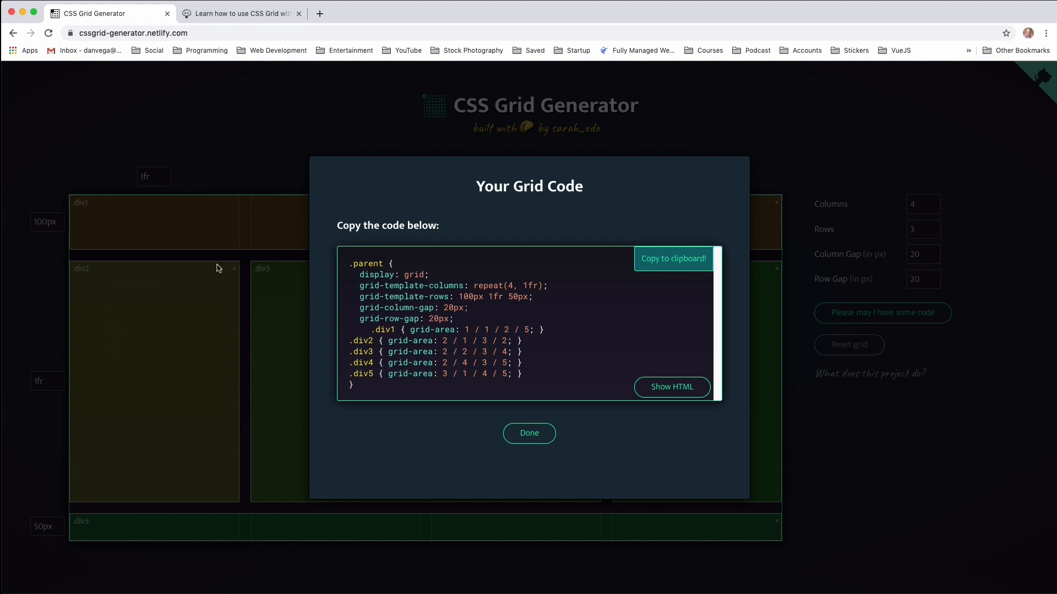
{"action": "mouse_move", "coordinate": [266, 346]}
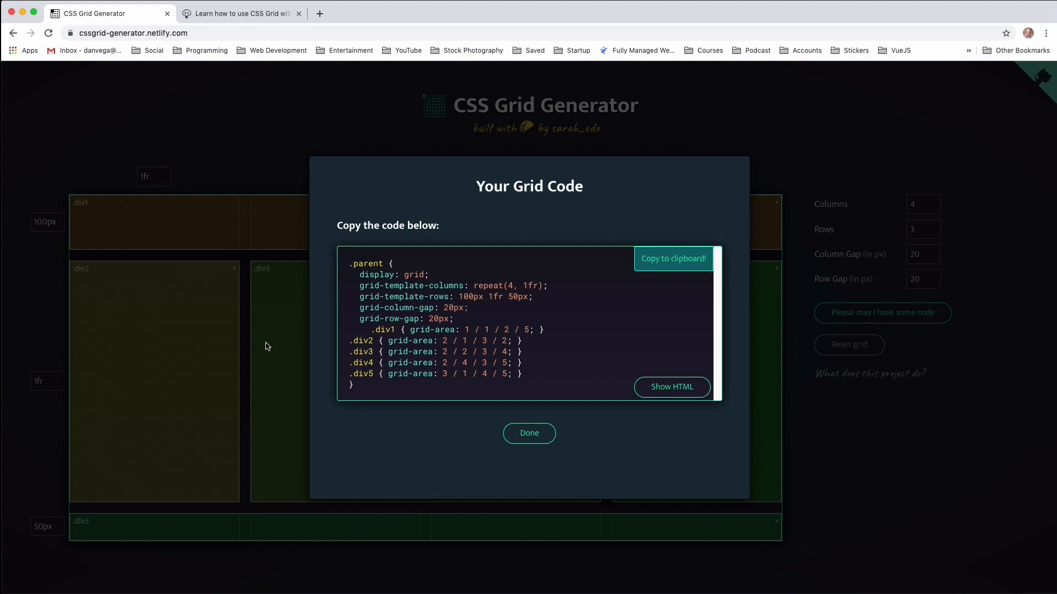
{"action": "mouse_move", "coordinate": [251, 479]}
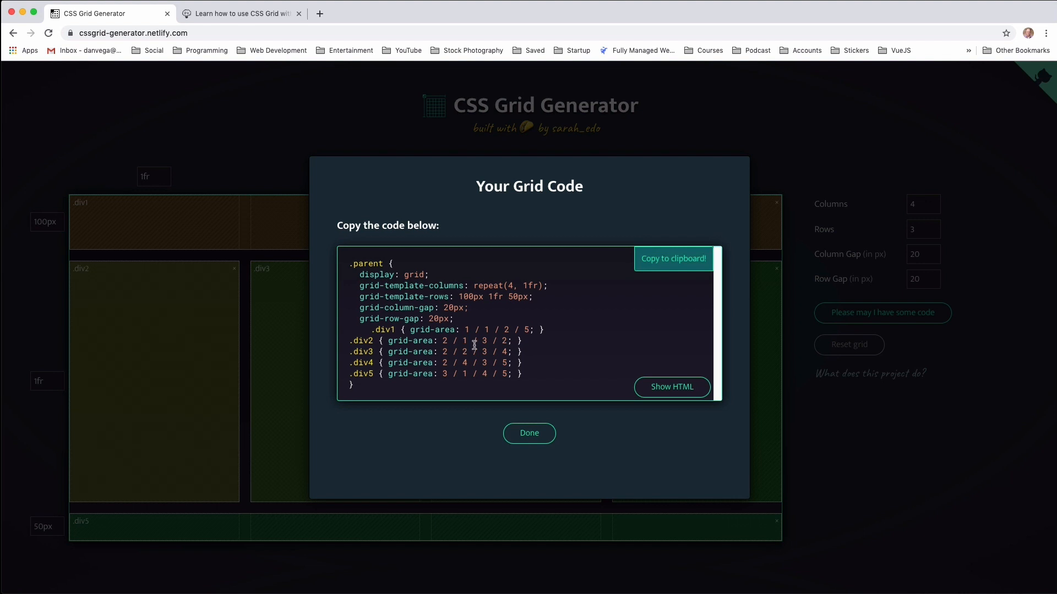
{"action": "mouse_move", "coordinate": [597, 350]}
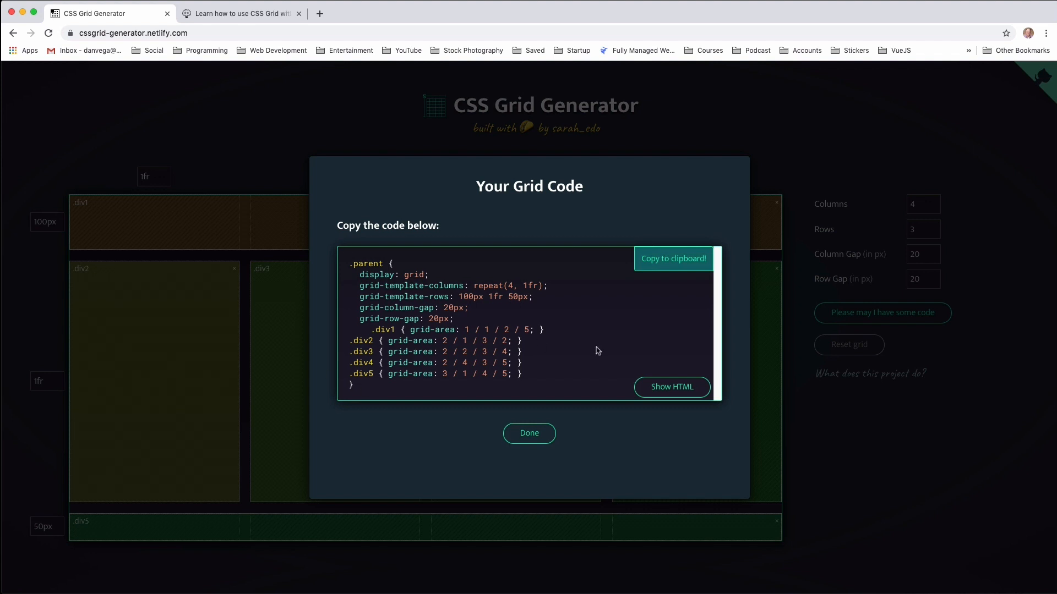
{"action": "left_click", "coordinate": [672, 386]}
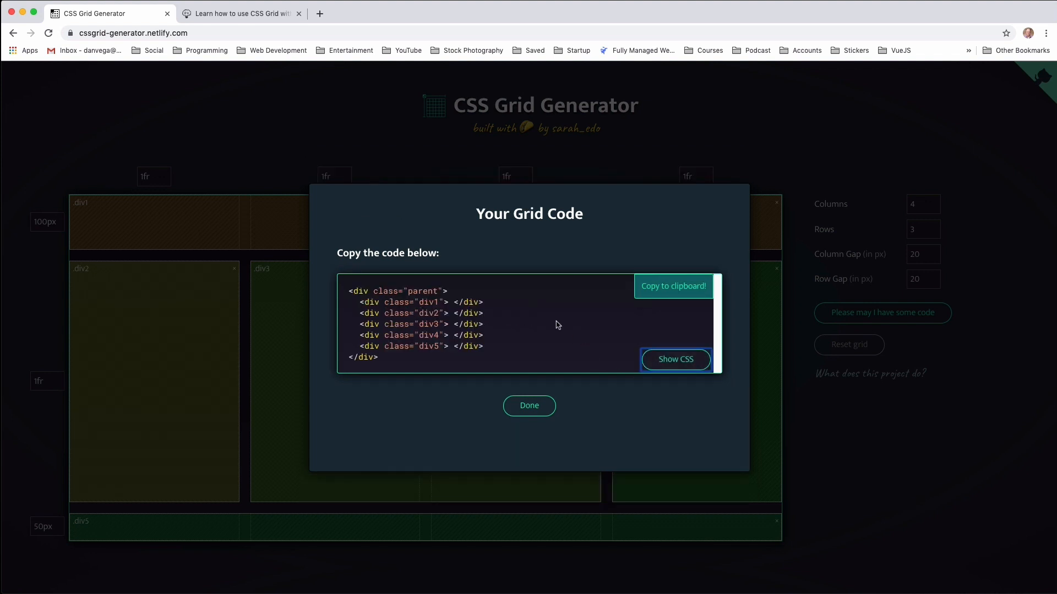
{"action": "mouse_move", "coordinate": [676, 359]}
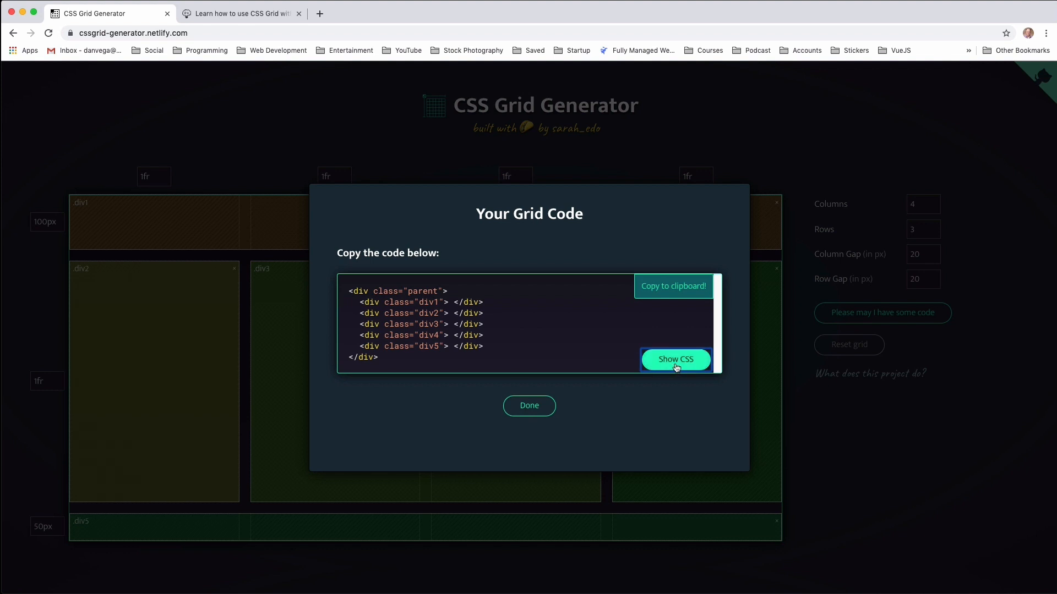
{"action": "left_click", "coordinate": [676, 359]}
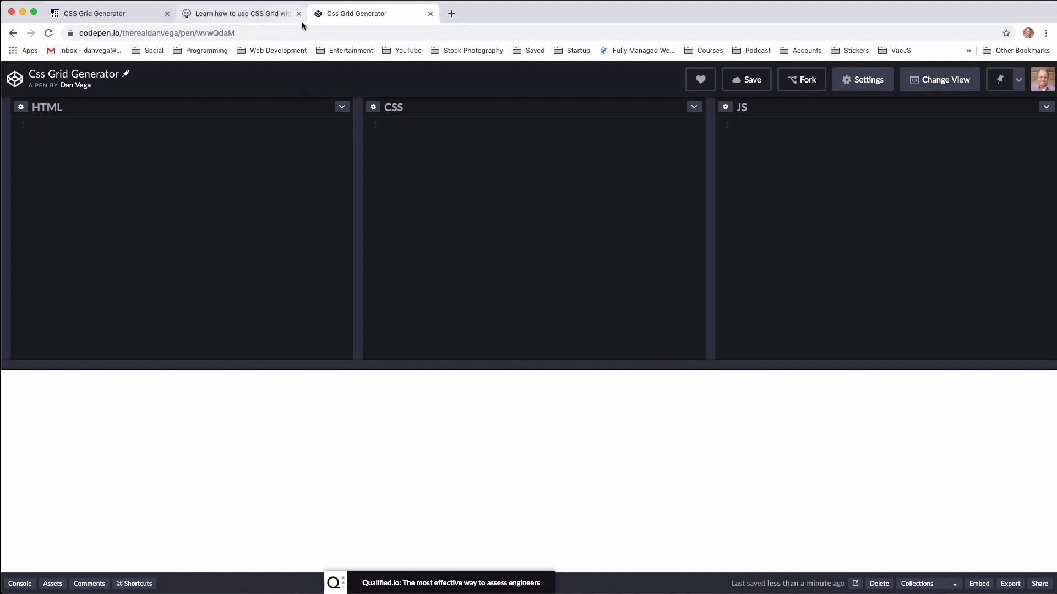
Copy the generated grid CSS to the clipboard for the pen
{"action": "left_click", "coordinate": [298, 13]}
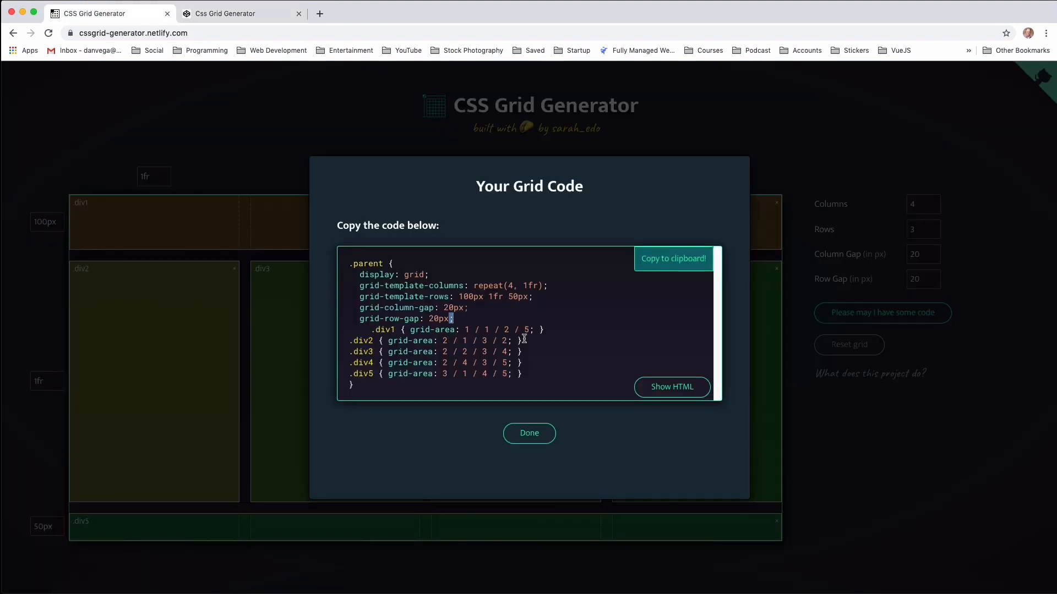
{"action": "left_click", "coordinate": [672, 258]}
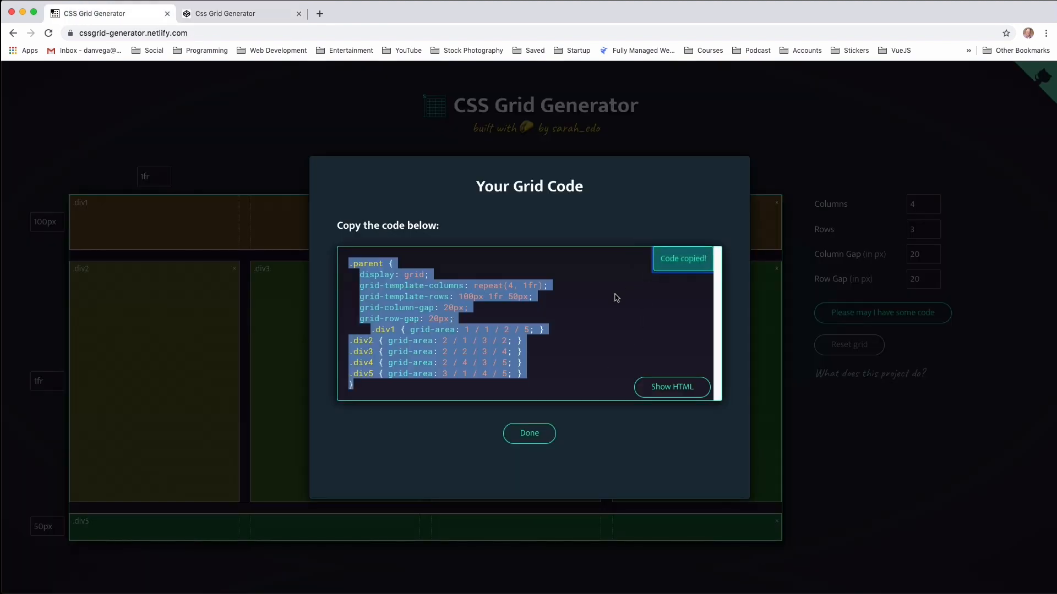
{"action": "left_click", "coordinate": [224, 13]}
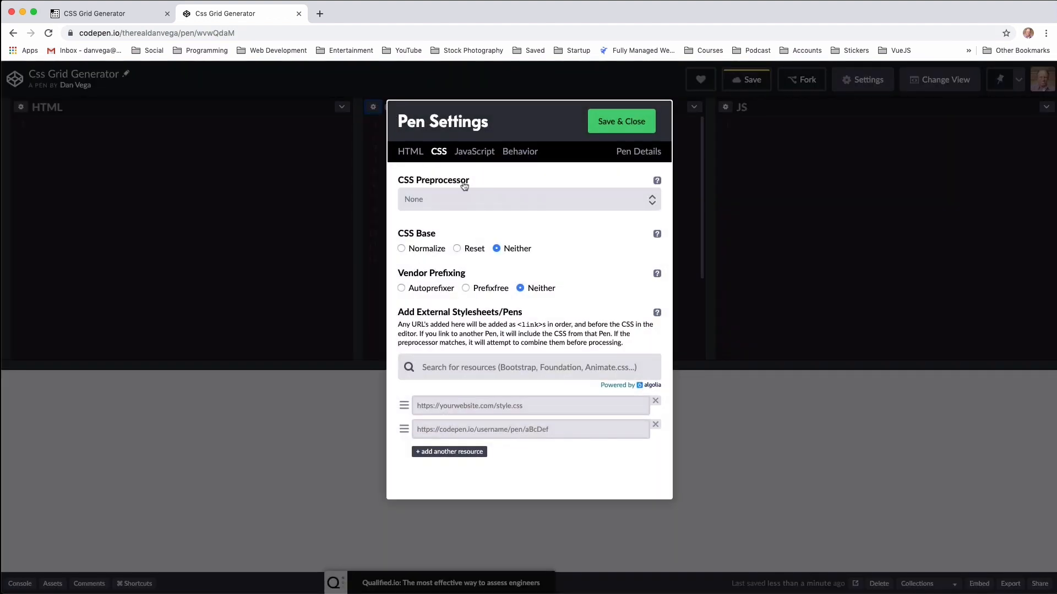
Set the pen's CSS preprocessor to SCSS and save the settings
{"action": "left_click", "coordinate": [528, 199]}
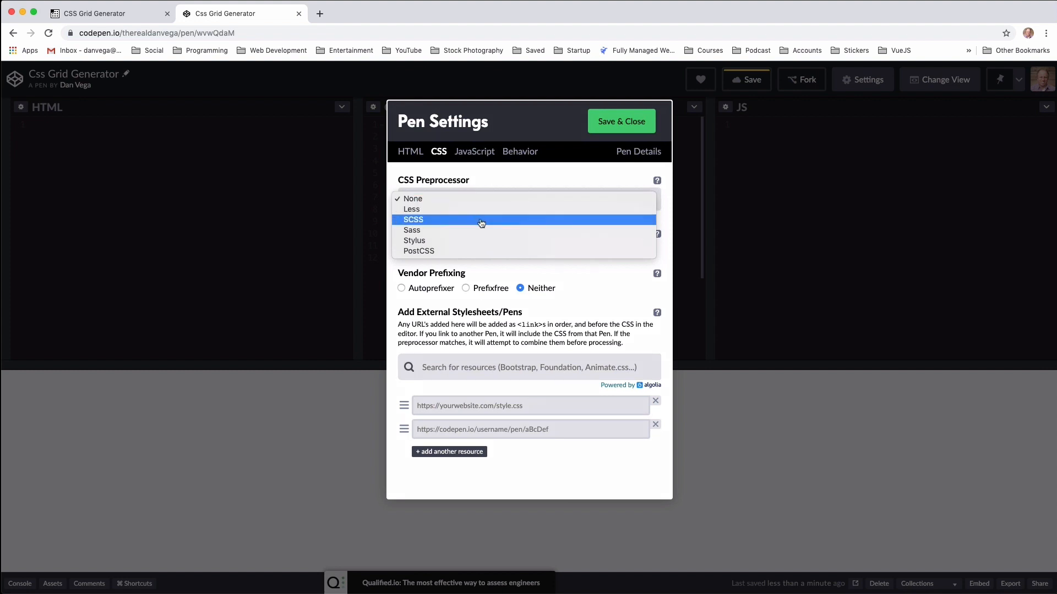
{"action": "left_click", "coordinate": [413, 219]}
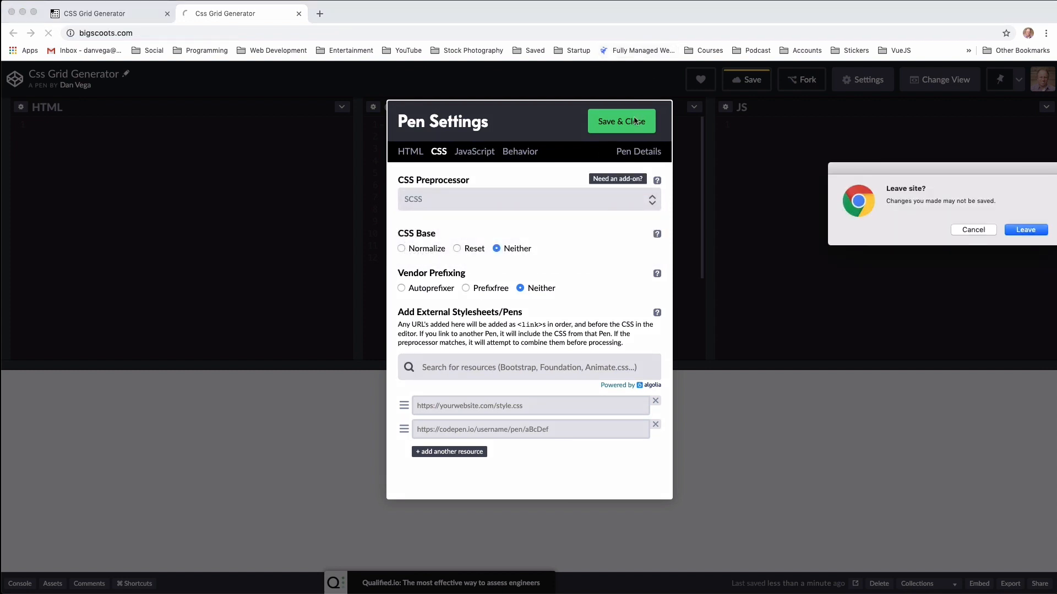
{"action": "left_click", "coordinate": [1025, 230]}
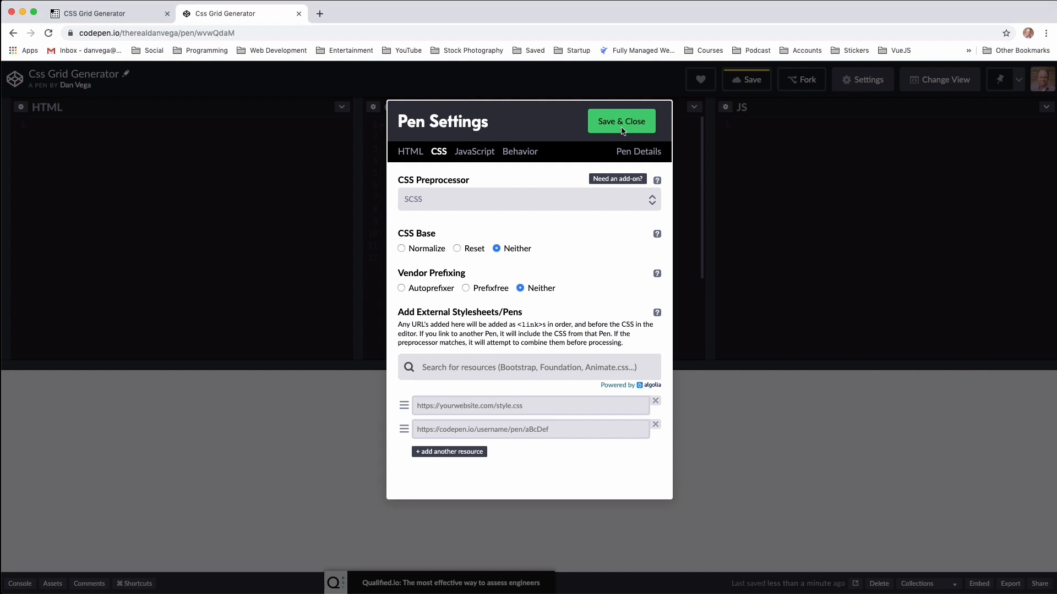
{"action": "left_click", "coordinate": [621, 121]}
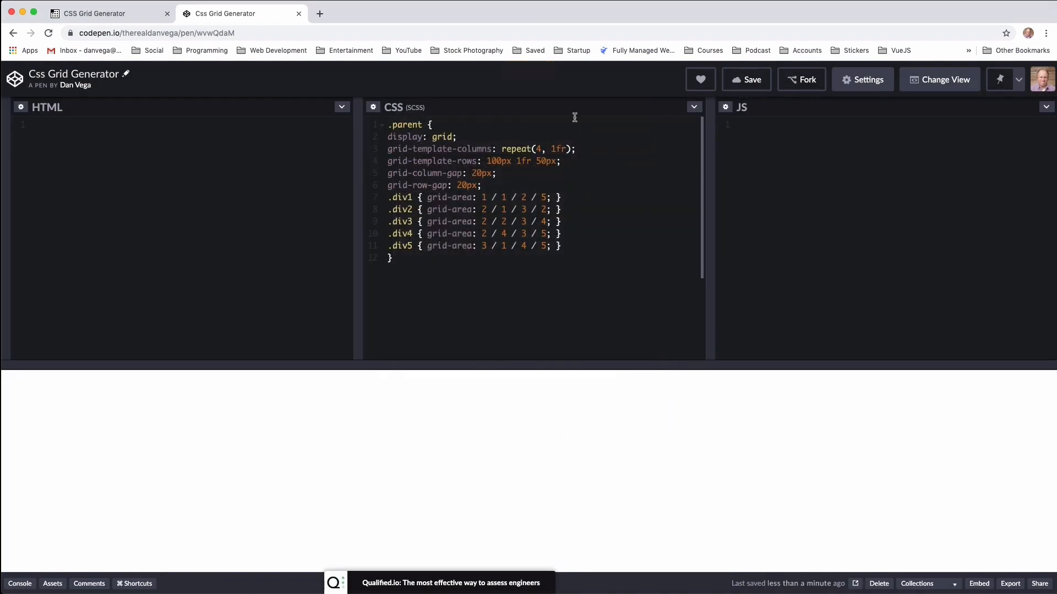
Bring the generated HTML markup for the parent and five divs into the pen
{"action": "left_click", "coordinate": [104, 13]}
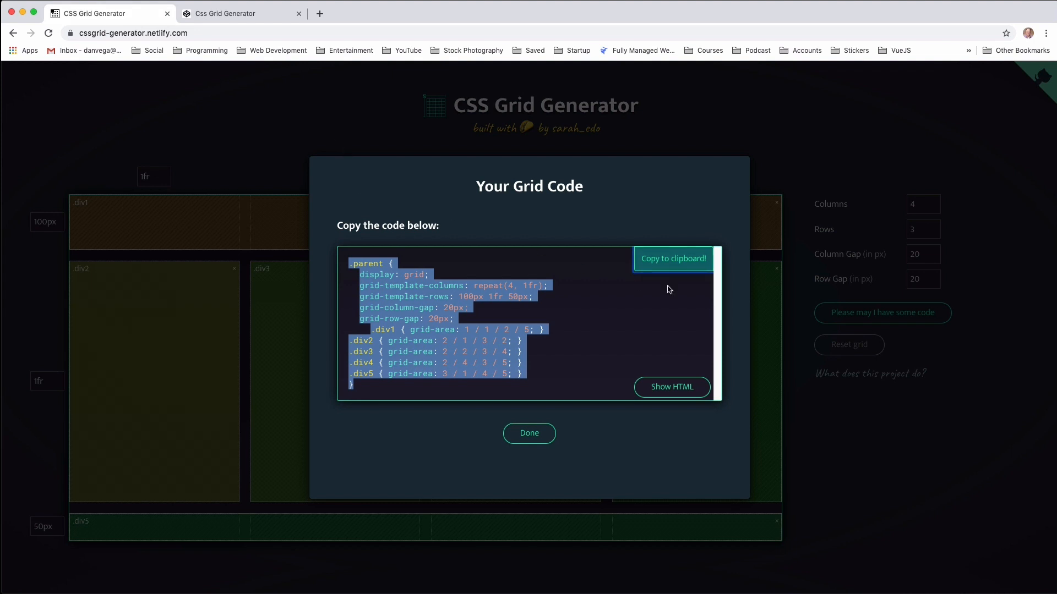
{"action": "left_click", "coordinate": [670, 387]}
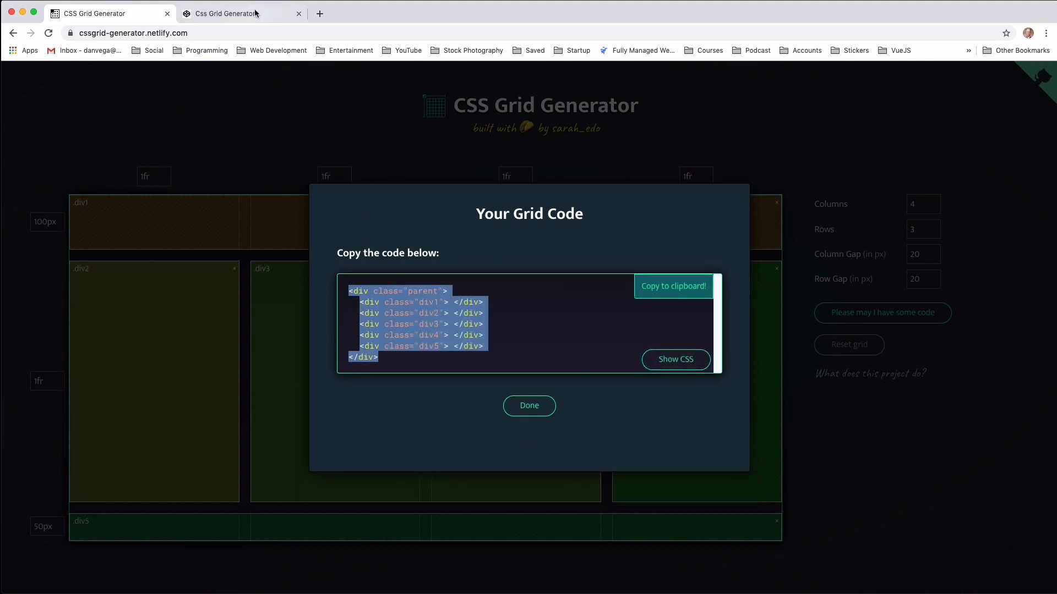
{"action": "left_click", "coordinate": [237, 12]}
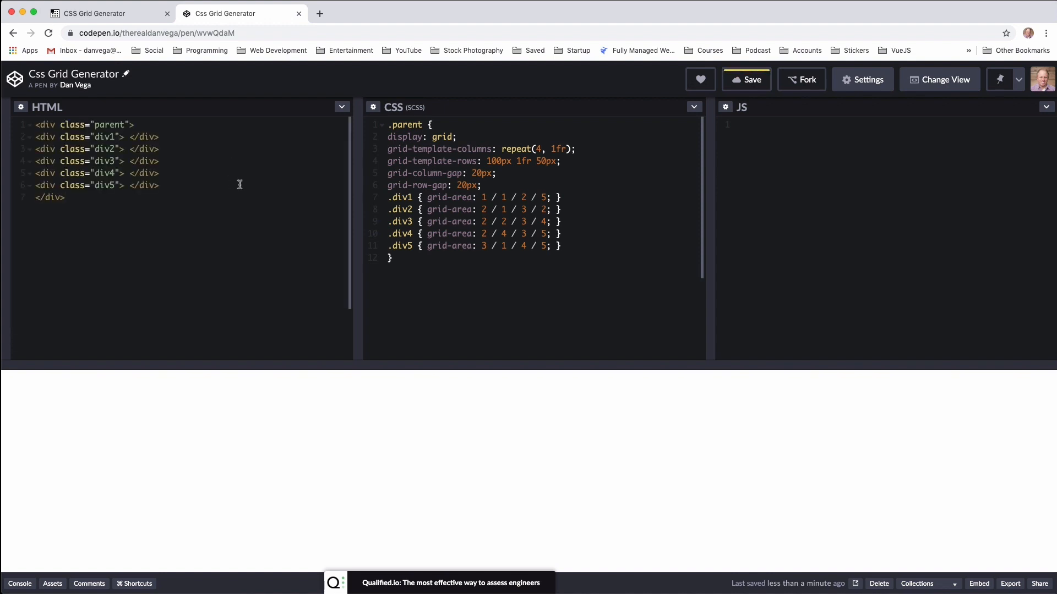
{"action": "mouse_move", "coordinate": [517, 484]}
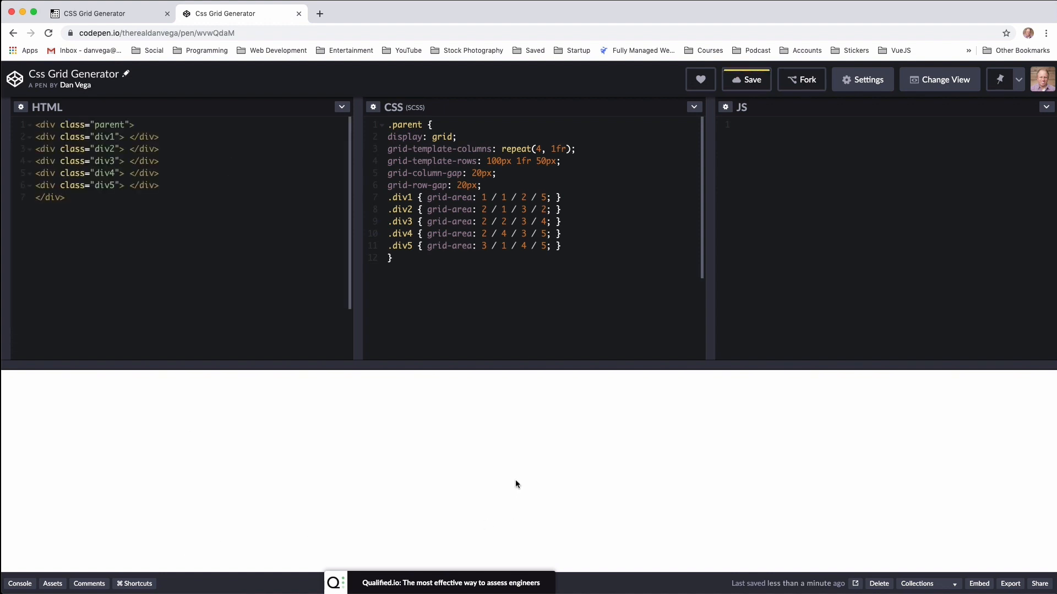
{"action": "mouse_move", "coordinate": [1024, 405]}
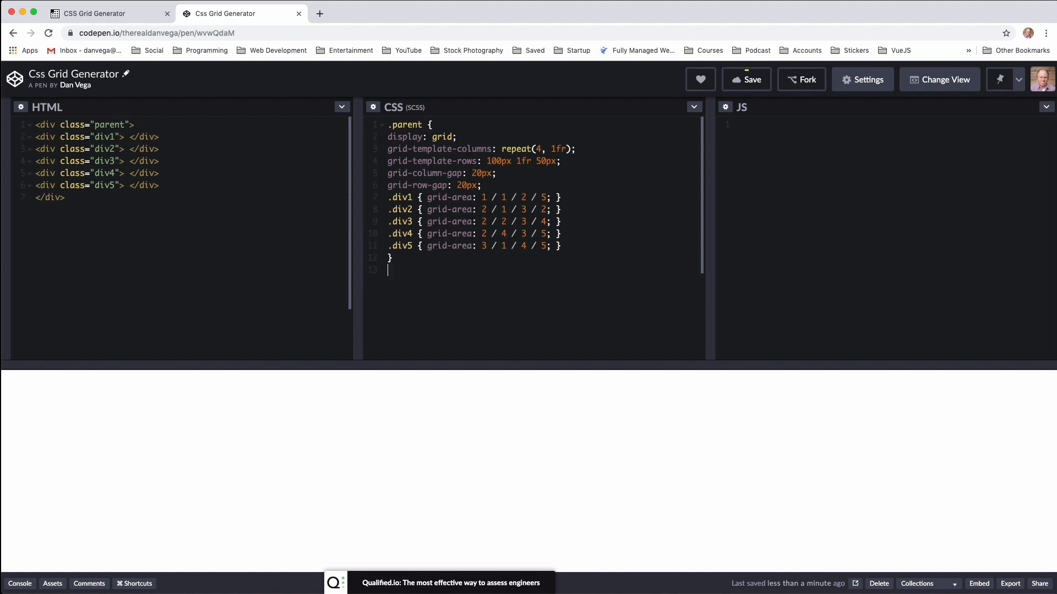
Add a div:not(.parent) rule with 10px padding and rgb(199,199,199) background
{"action": "type", "text": "div:"}
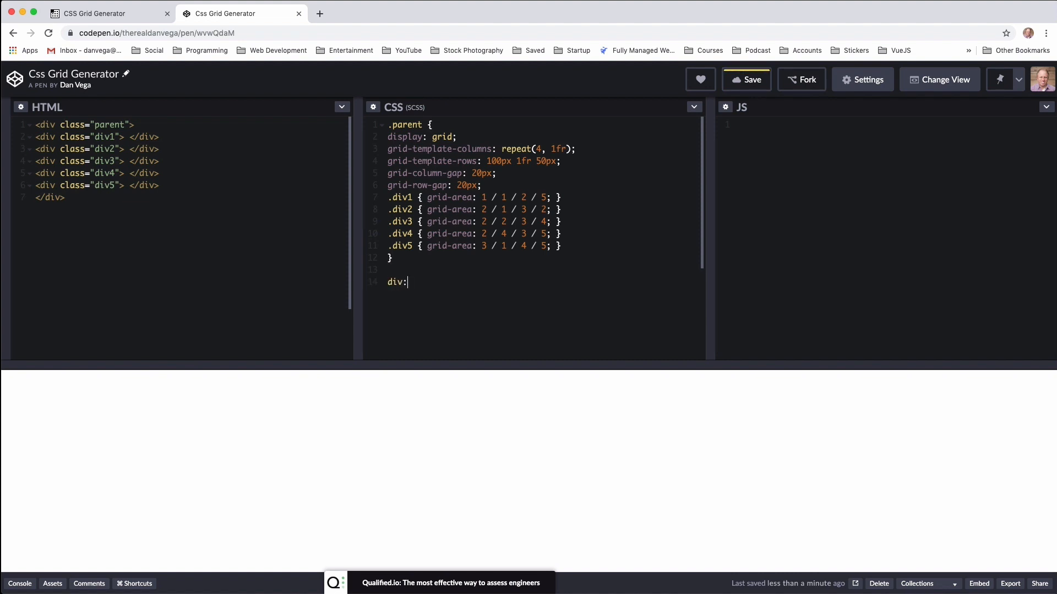
{"action": "type", "text": "not(.p"}
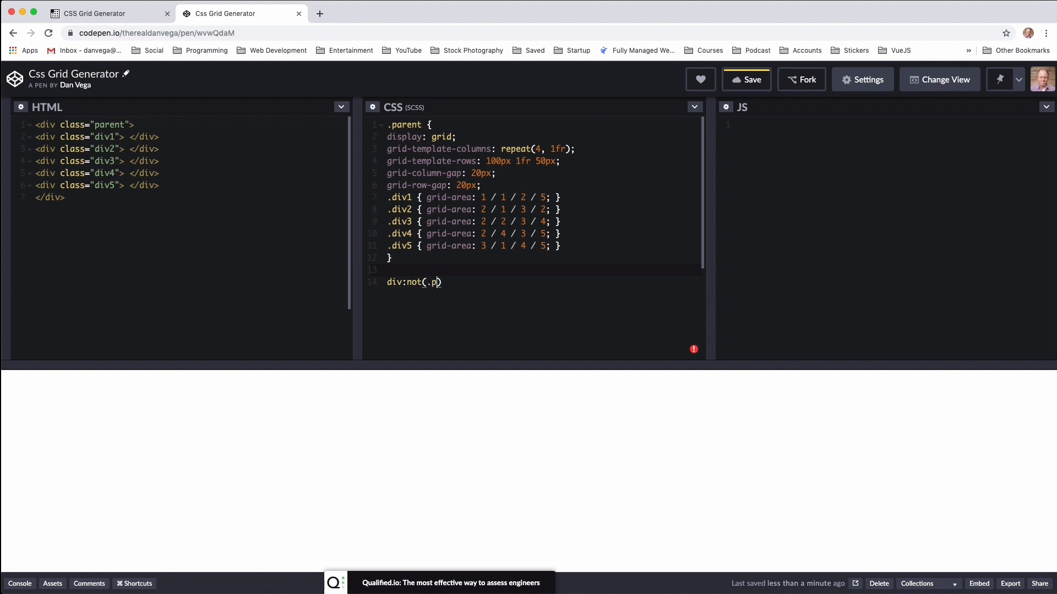
{"action": "type", "text": "arent) {"}
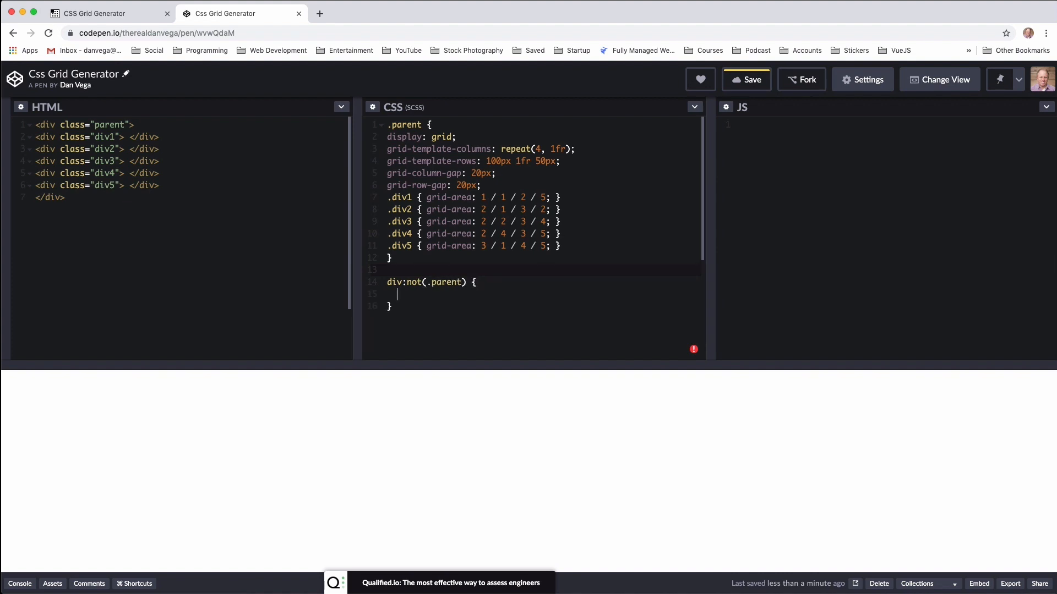
{"action": "type", "text": "padding: 10"}
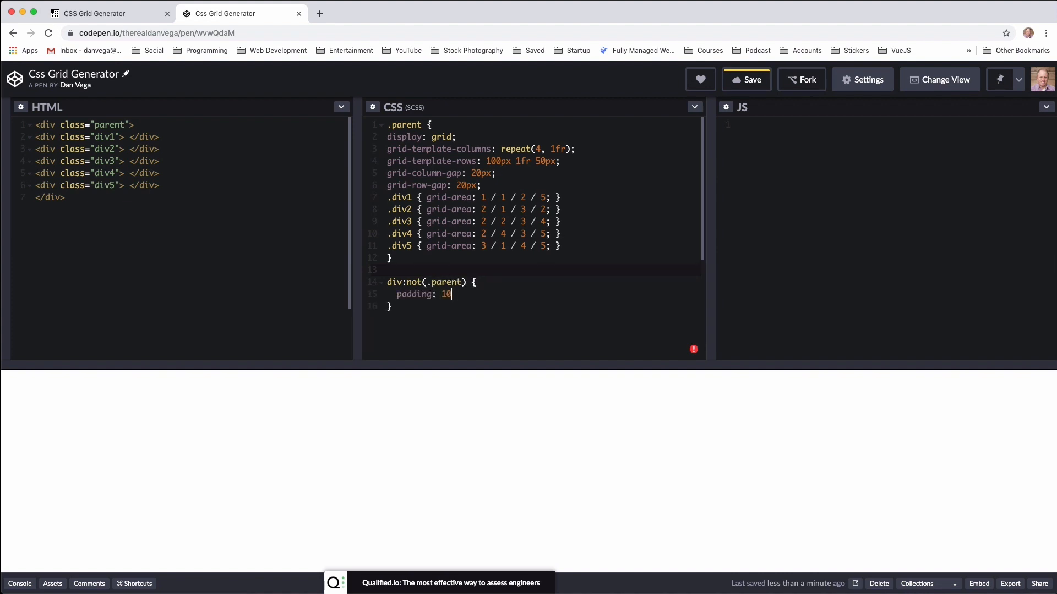
{"action": "type", "text": "px;"}
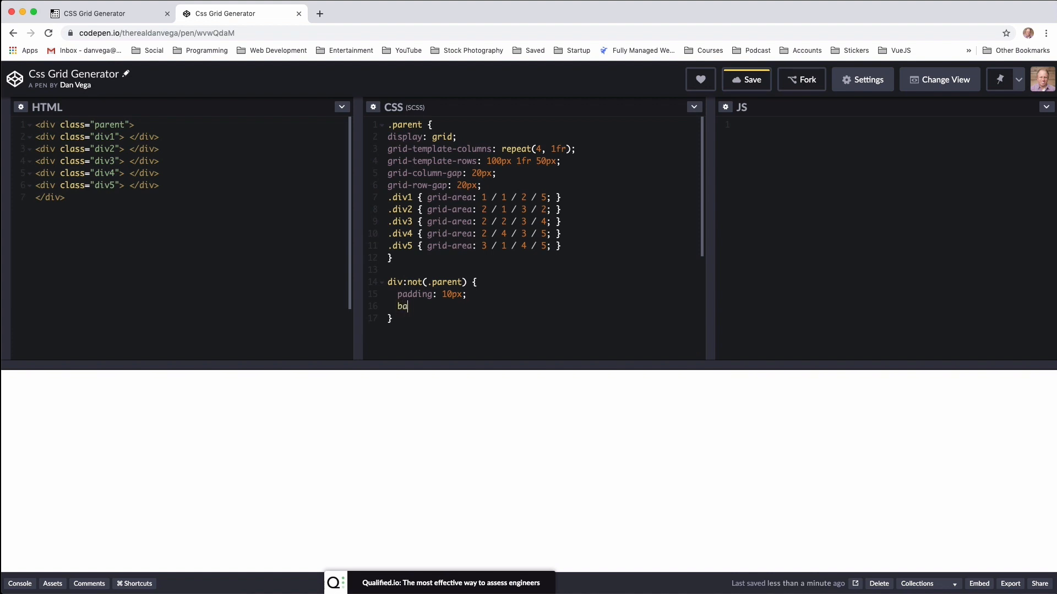
{"action": "type", "text": "ckground-color: rgb("}
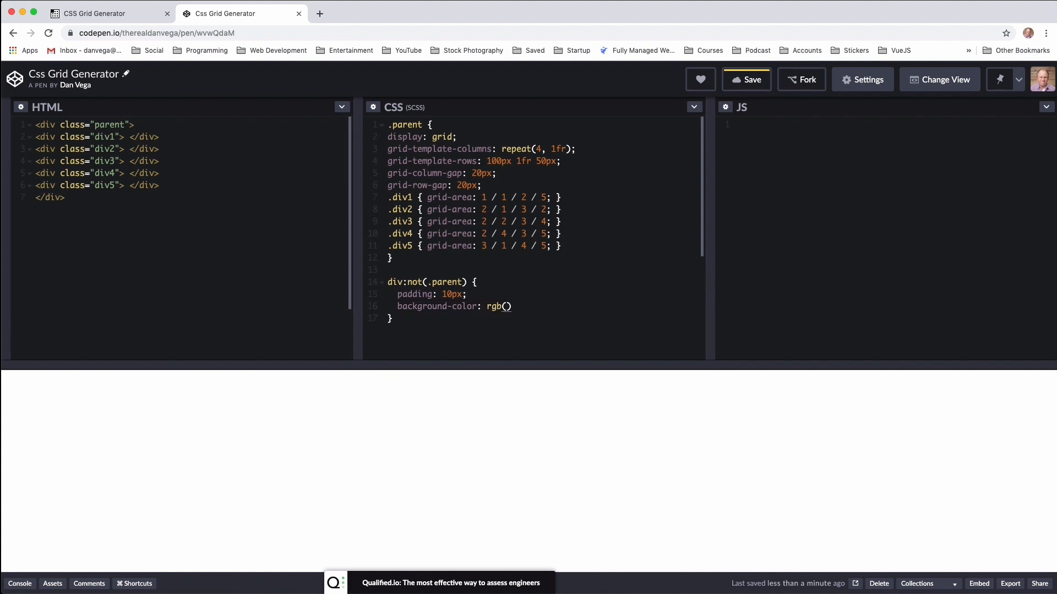
{"action": "type", "text": "199,199,19"}
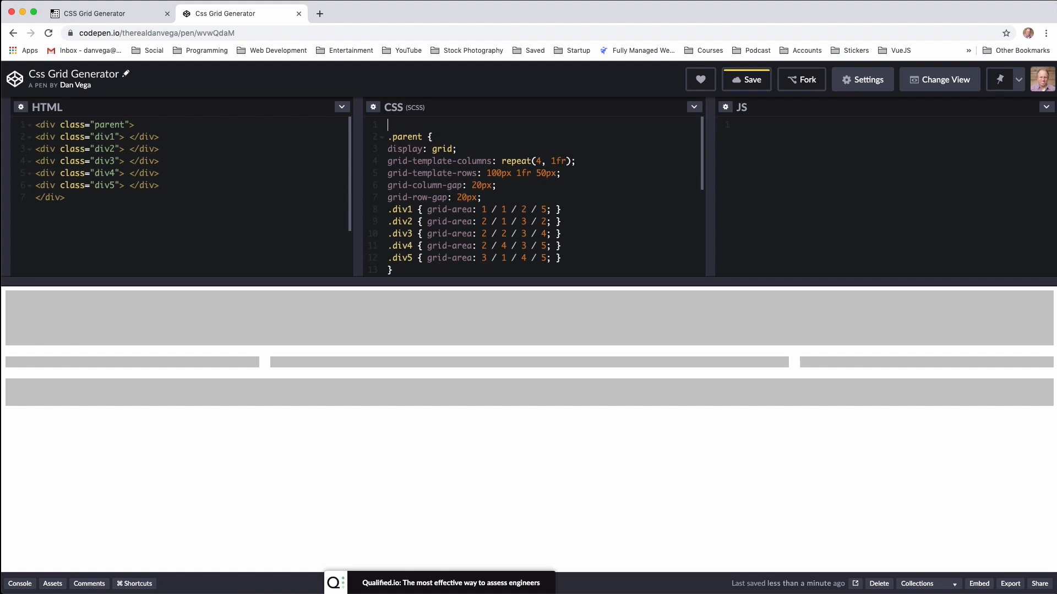
Add a body rule with margin 0 and padding 0 above the CSS
{"action": "type", "text": "body {"}
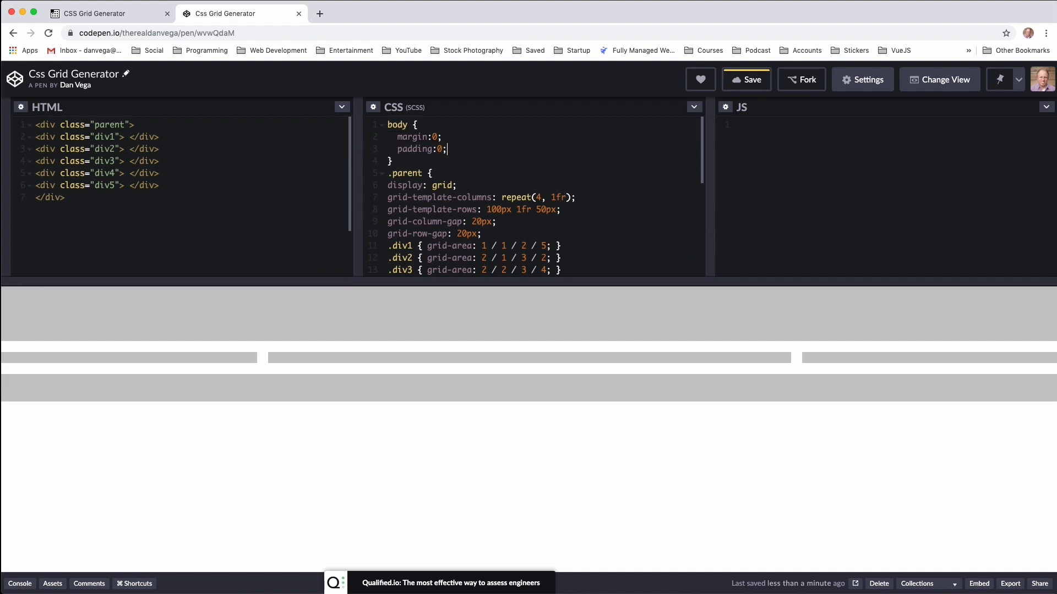
{"action": "scroll", "scroll_direction": "down", "scroll_amount": 3}
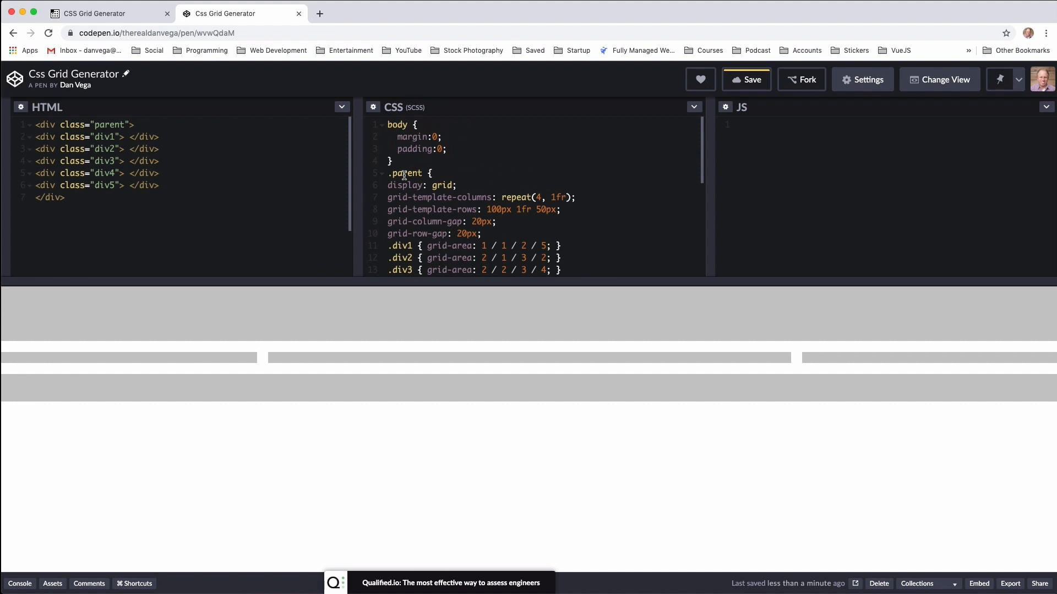
{"action": "mouse_move", "coordinate": [137, 370]}
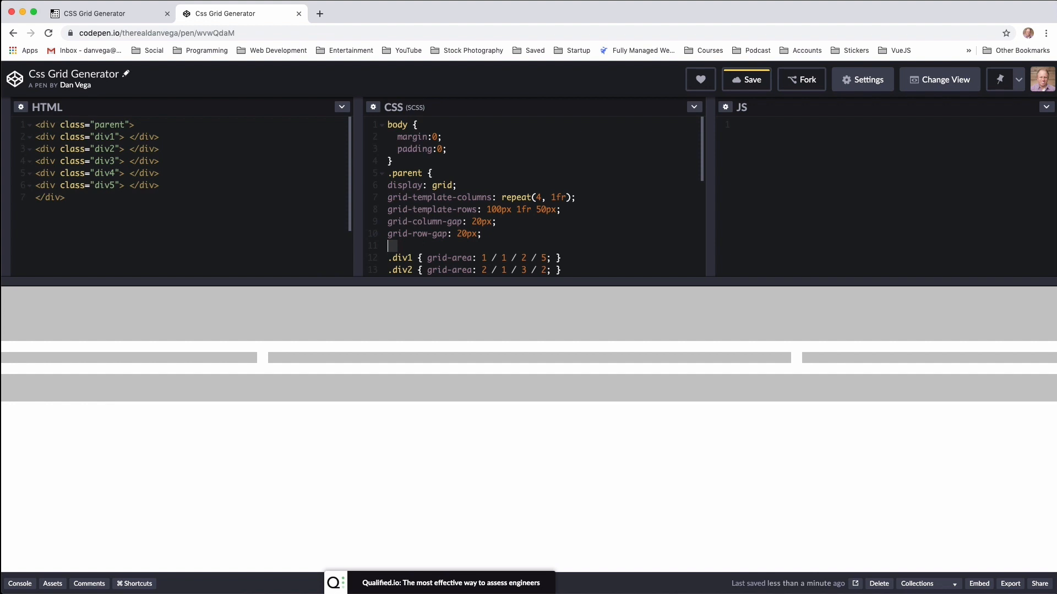
Give the .parent rule height: 100vh
{"action": "type", "text": "height"}
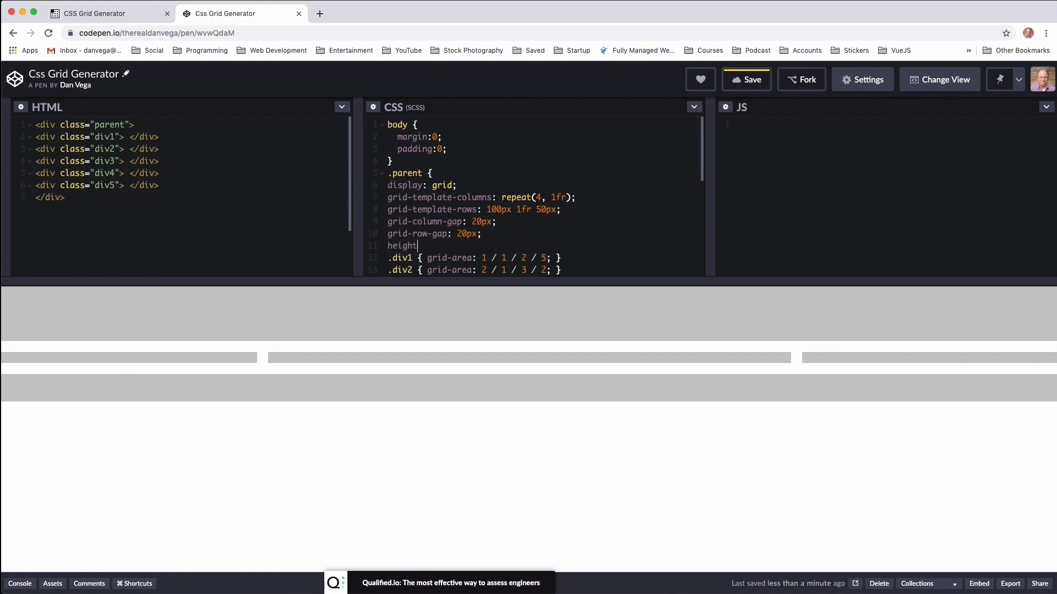
{"action": "type", "text": ": 500px;"}
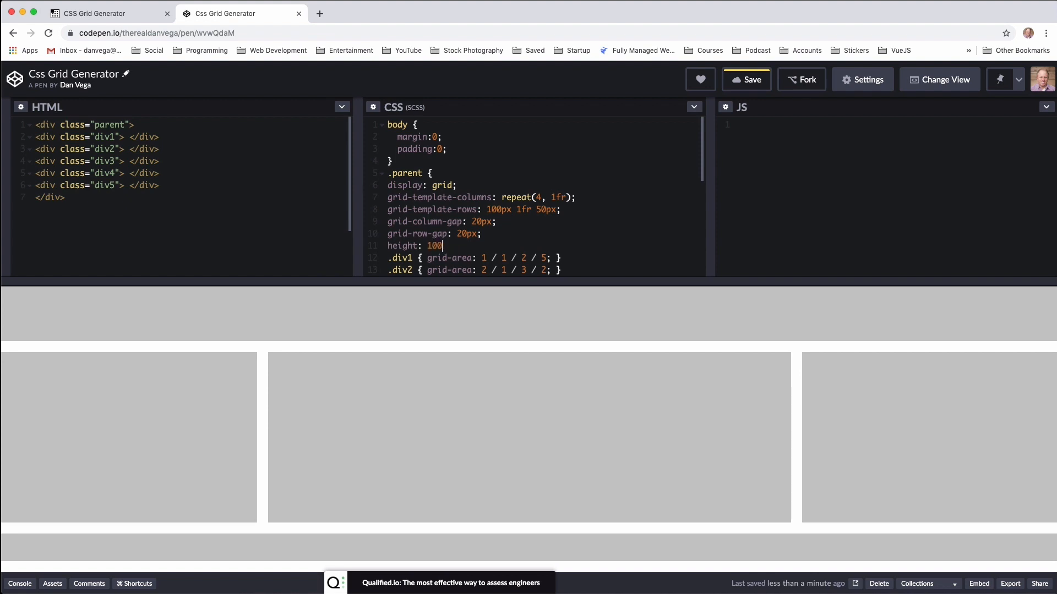
{"action": "type", "text": "vh;"}
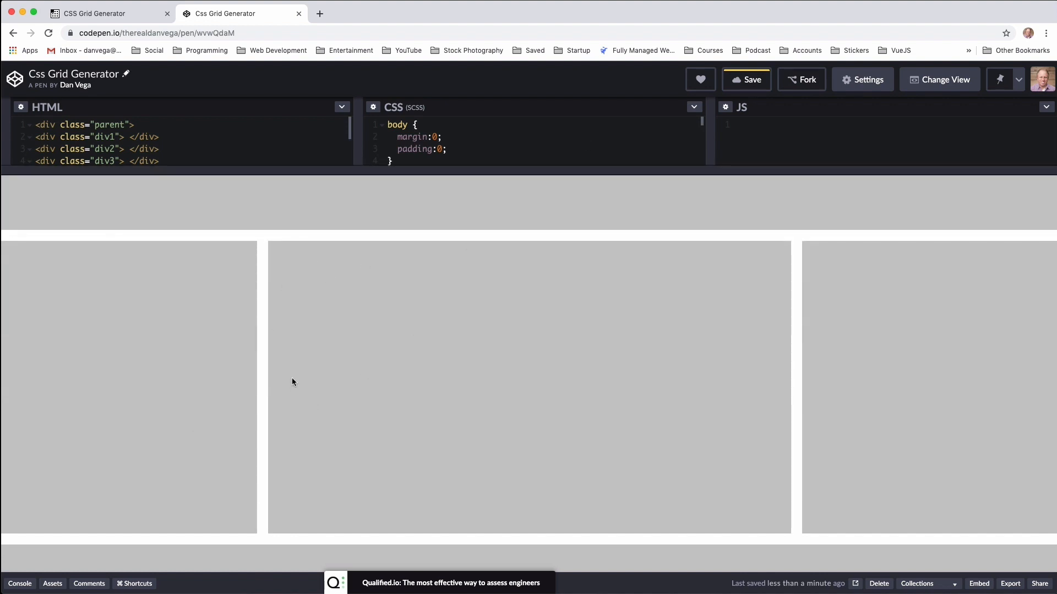
{"action": "mouse_move", "coordinate": [162, 541]}
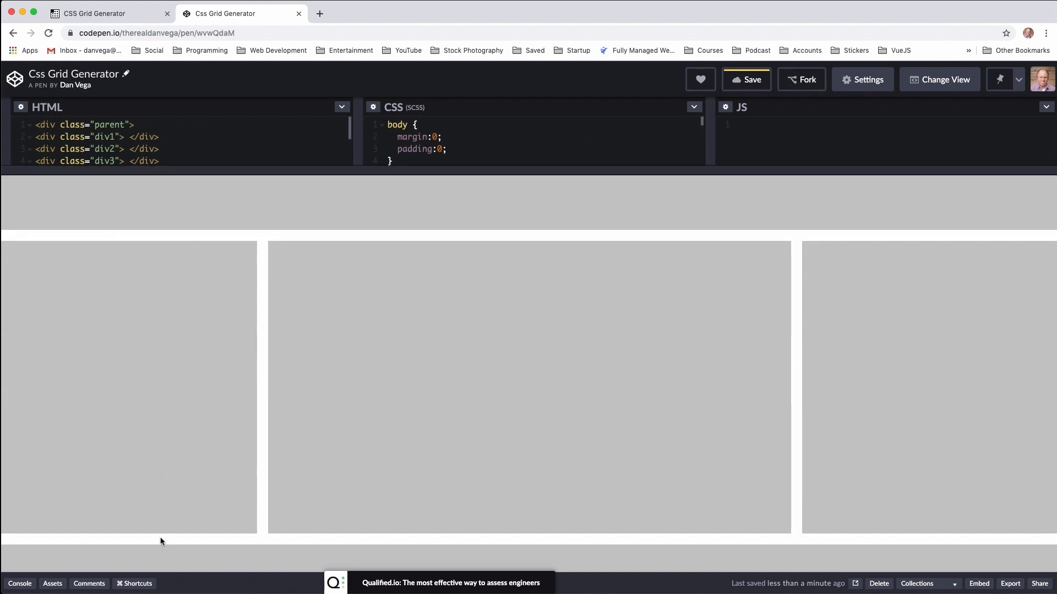
{"action": "mouse_move", "coordinate": [146, 421]}
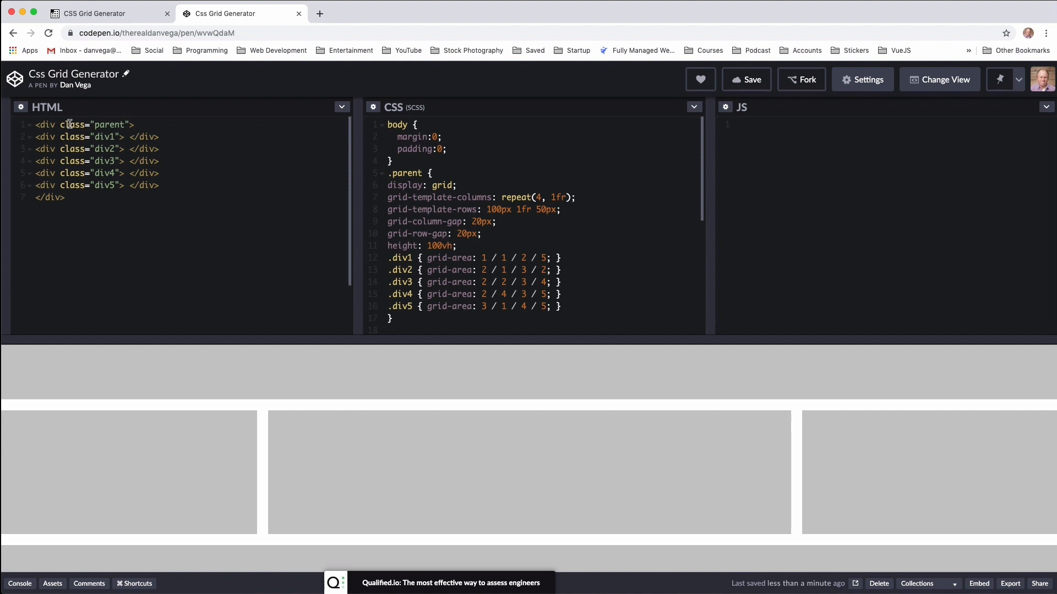
{"action": "mouse_move", "coordinate": [472, 183]}
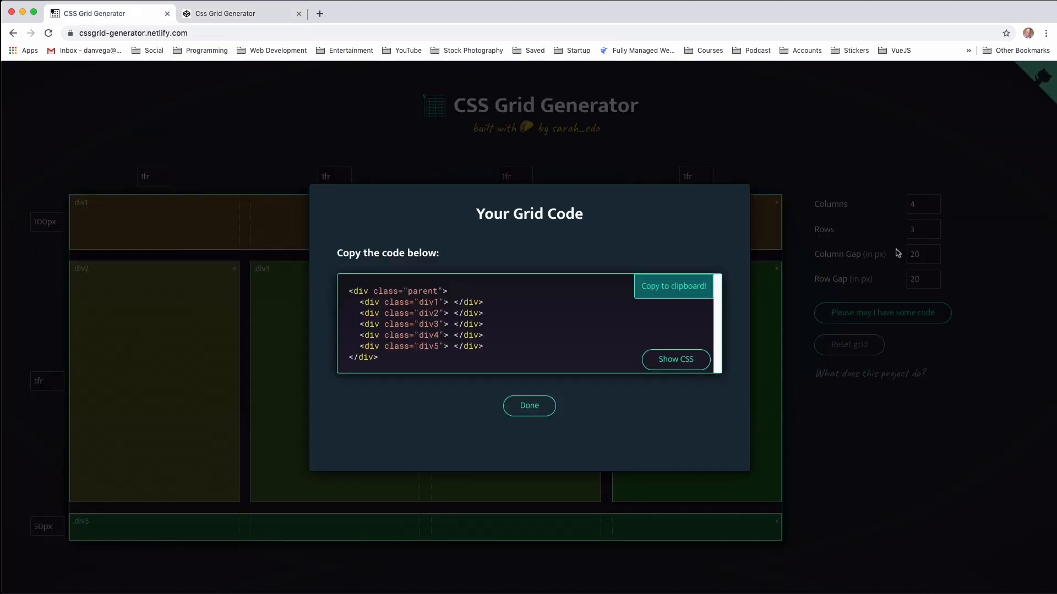
Dismiss the grid code popup showing the five-area 4×3 layout
{"action": "left_click", "coordinate": [529, 405]}
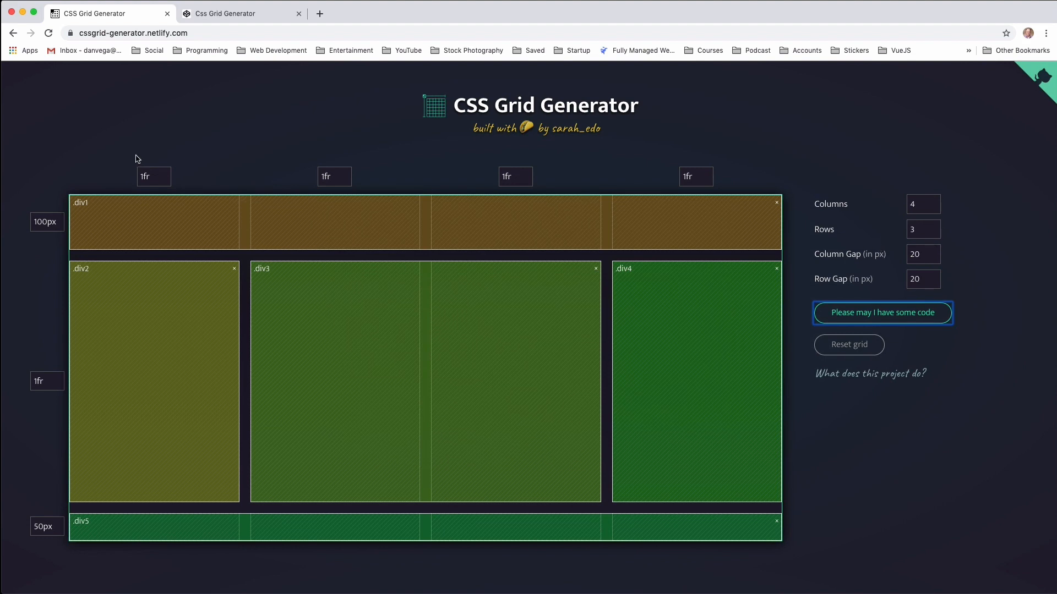
{"action": "mouse_move", "coordinate": [758, 277]}
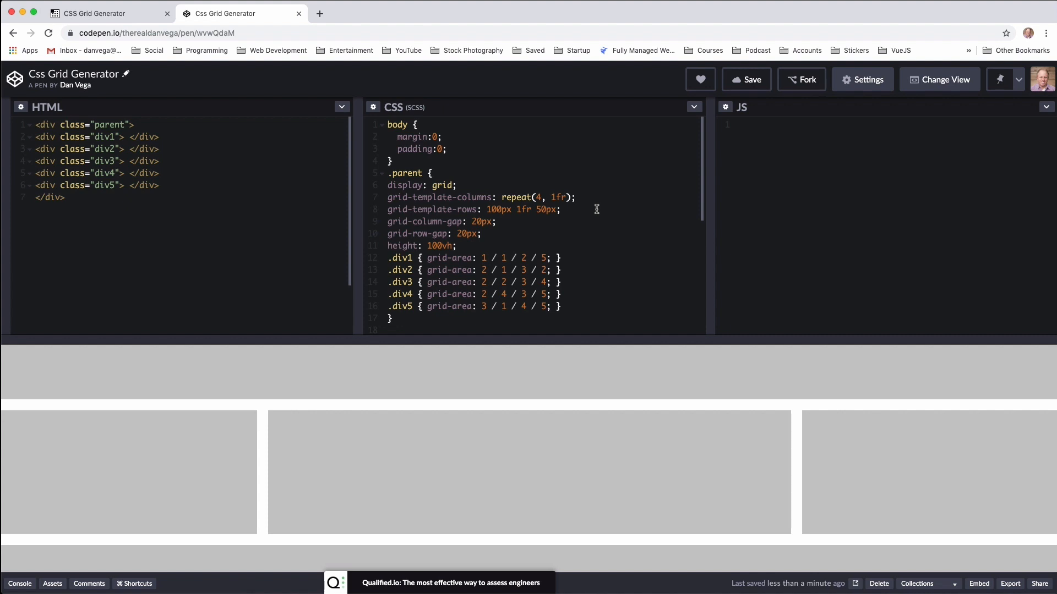
{"action": "mouse_move", "coordinate": [450, 210]}
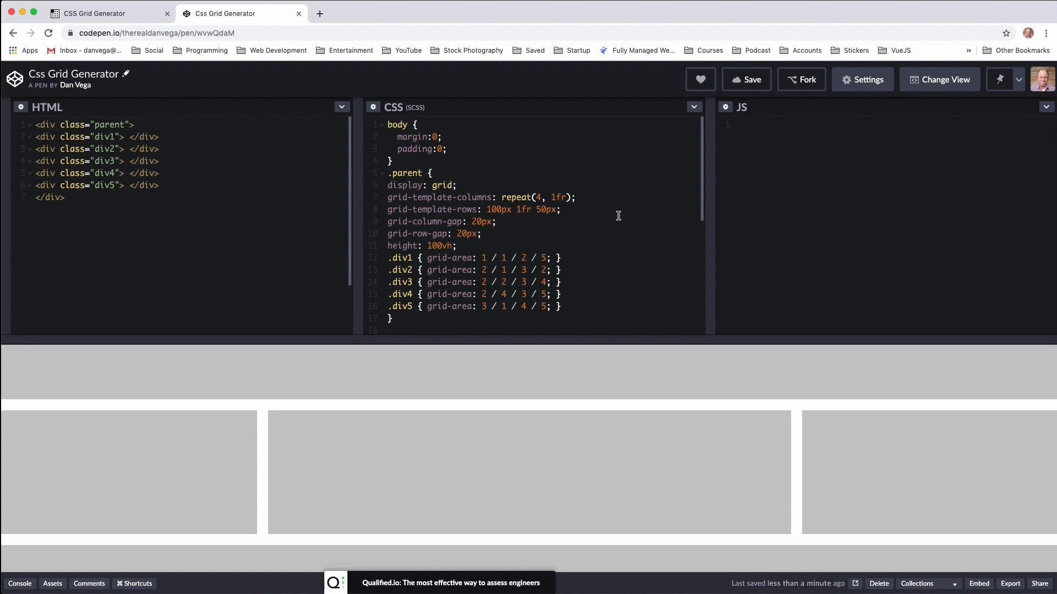
{"action": "mouse_move", "coordinate": [469, 378]}
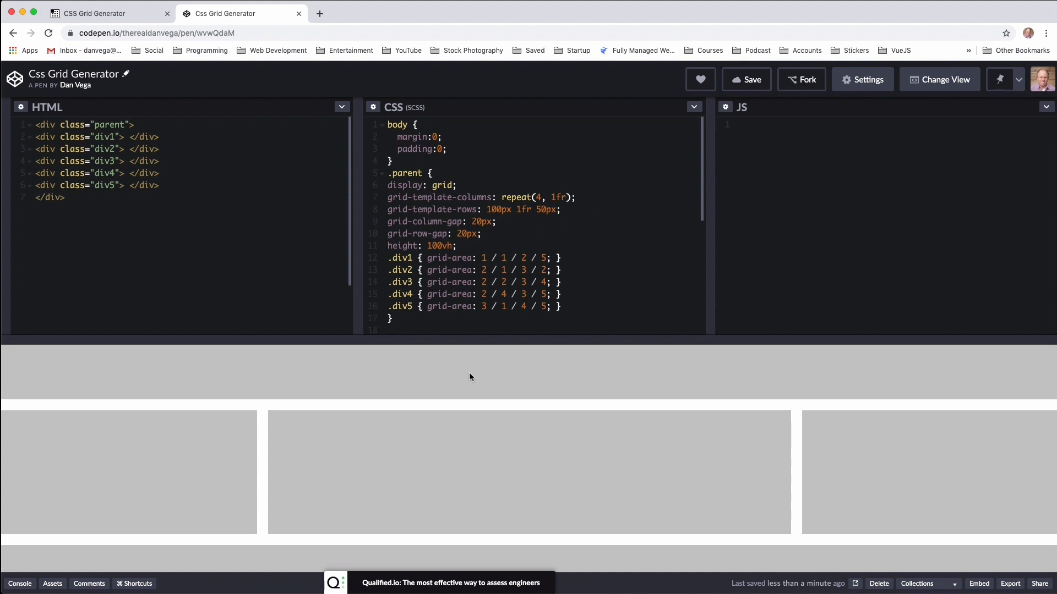
{"action": "mouse_move", "coordinate": [213, 477]}
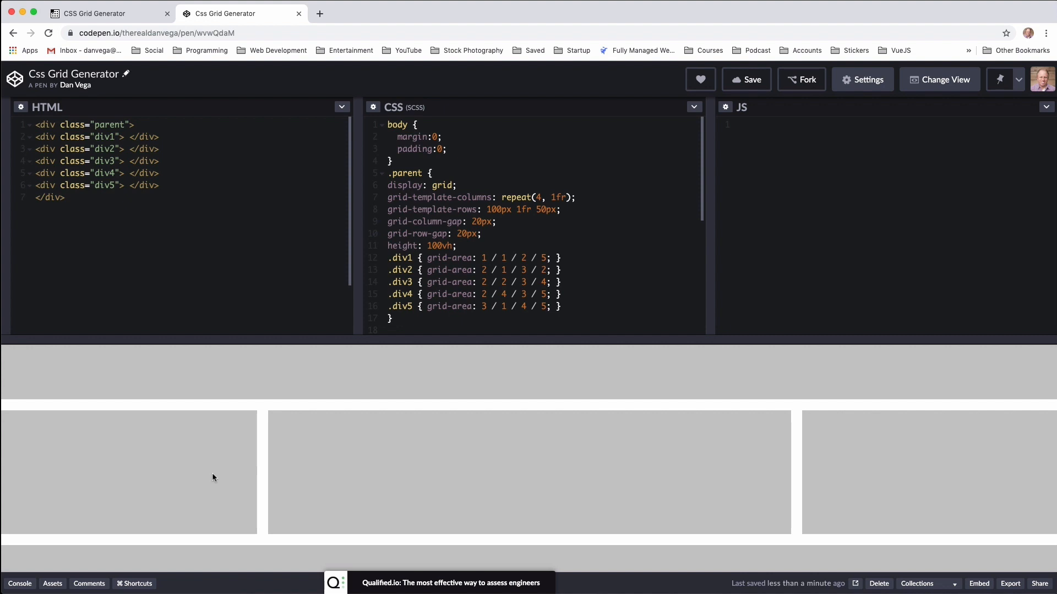
{"action": "mouse_move", "coordinate": [213, 555]}
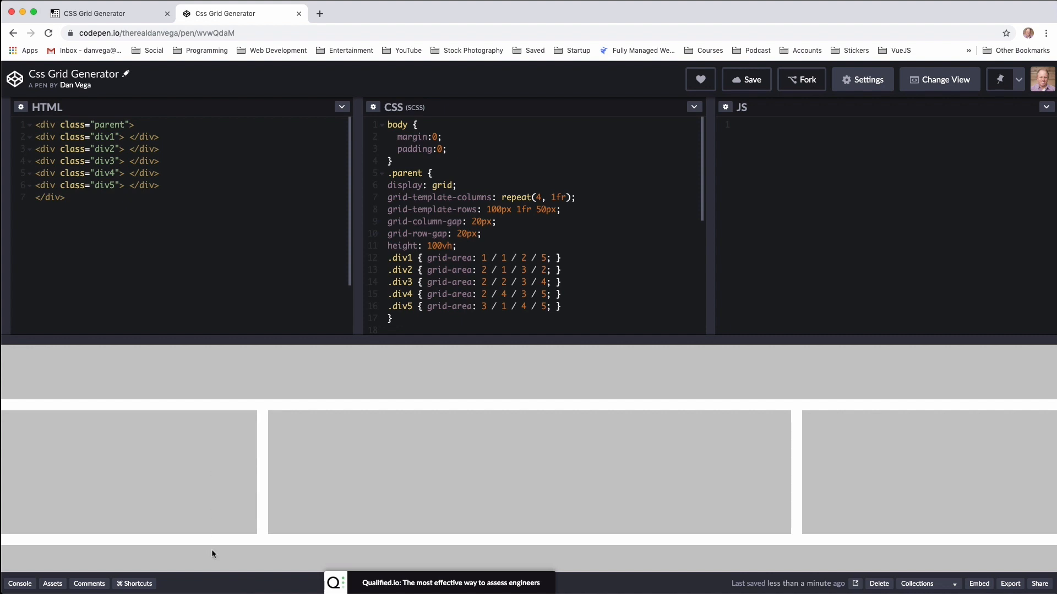
{"action": "mouse_move", "coordinate": [478, 432]}
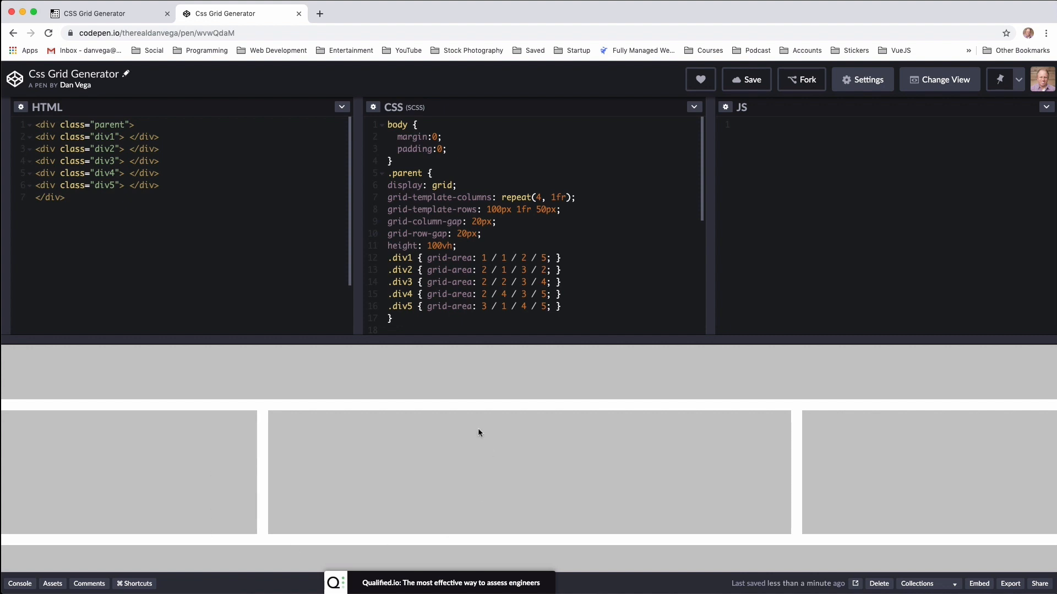
{"action": "mouse_move", "coordinate": [417, 228]}
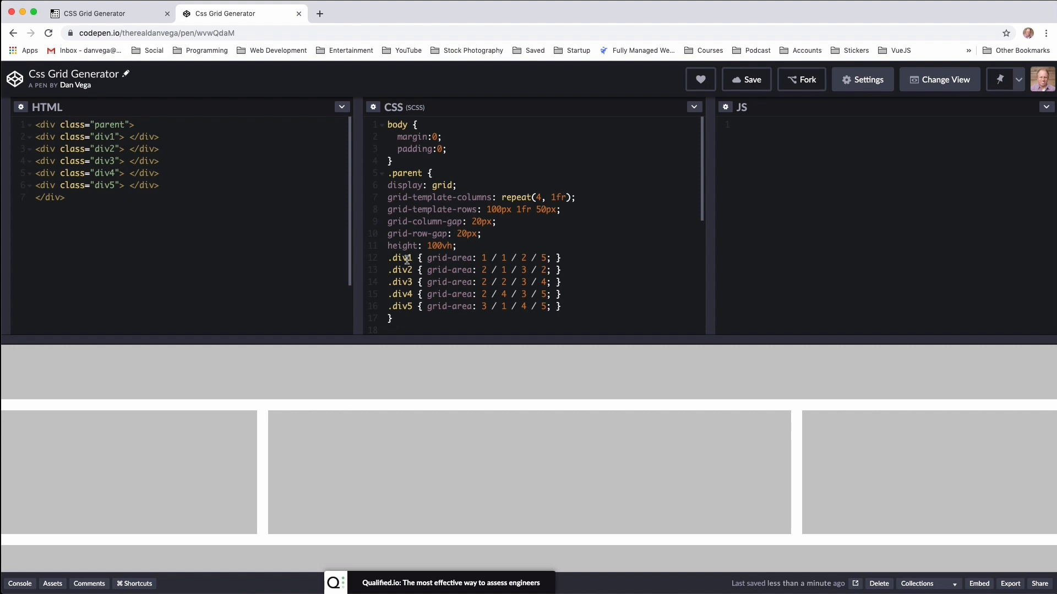
{"action": "mouse_move", "coordinate": [452, 213]}
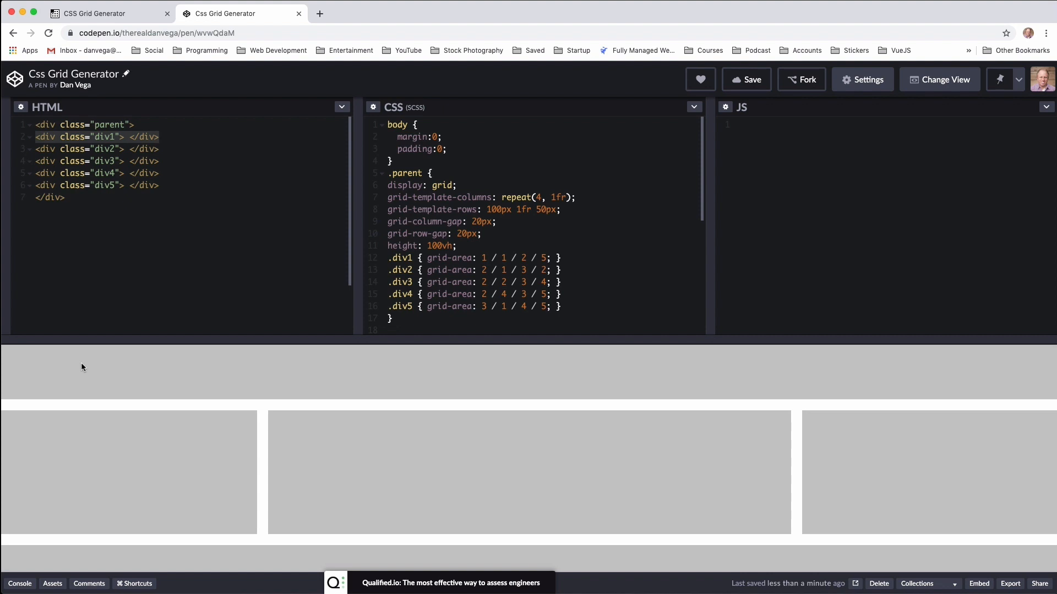
{"action": "left_click", "coordinate": [159, 137]}
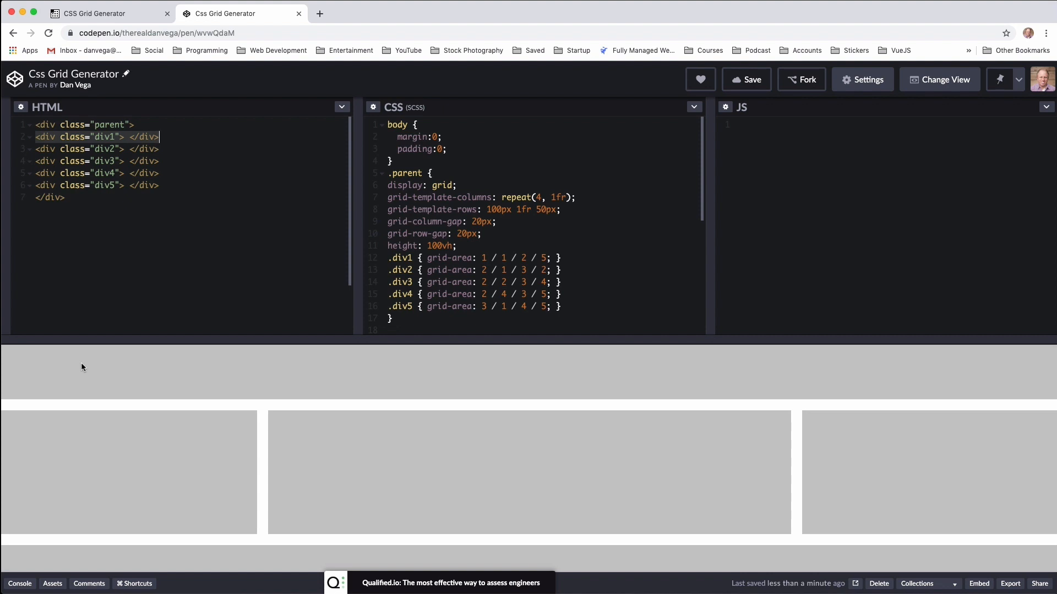
{"action": "mouse_move", "coordinate": [47, 352]}
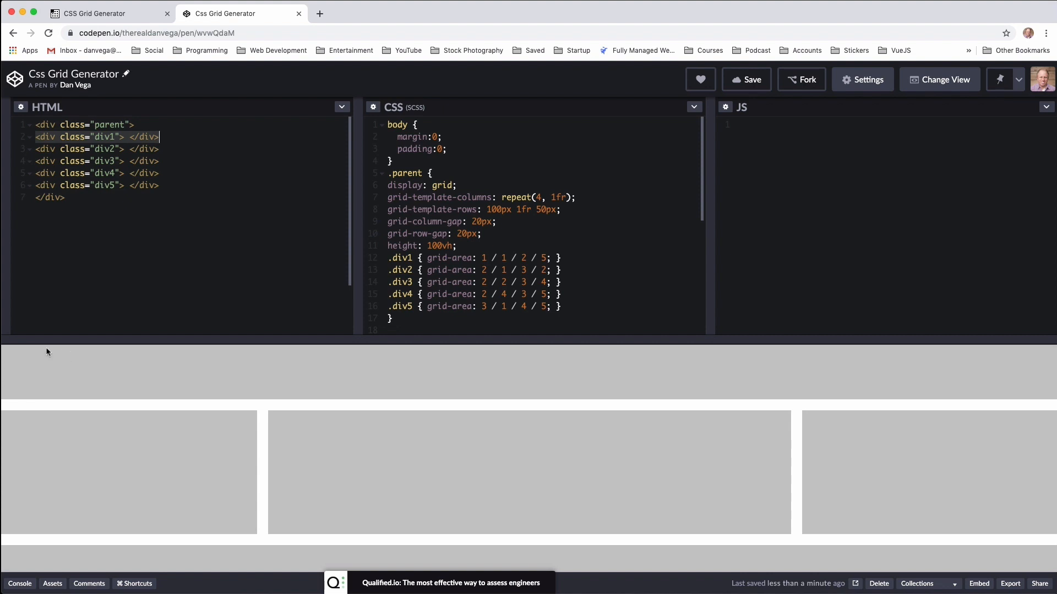
{"action": "mouse_move", "coordinate": [248, 388]}
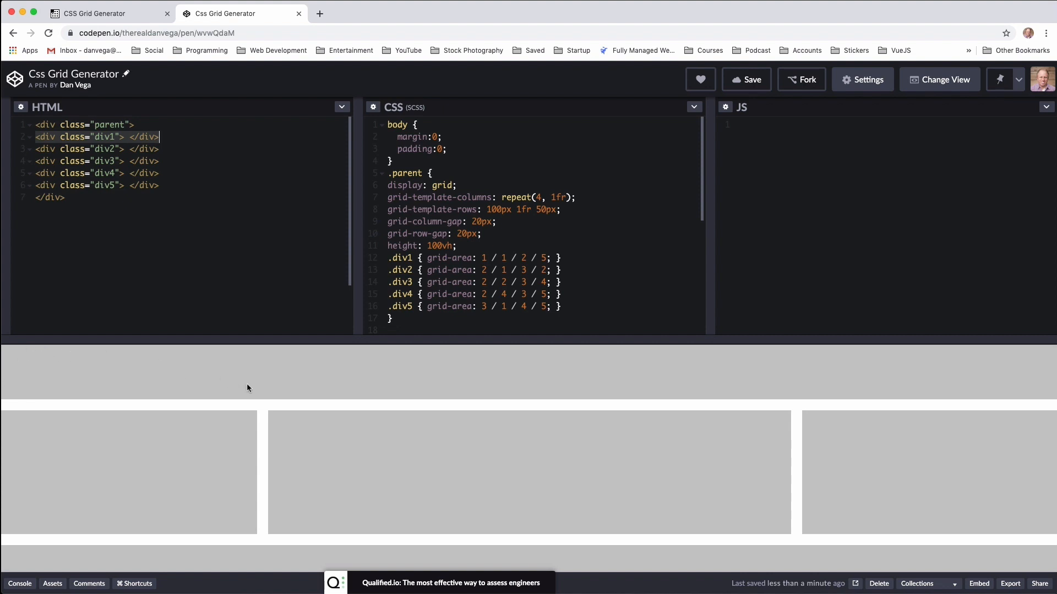
{"action": "mouse_move", "coordinate": [255, 387]}
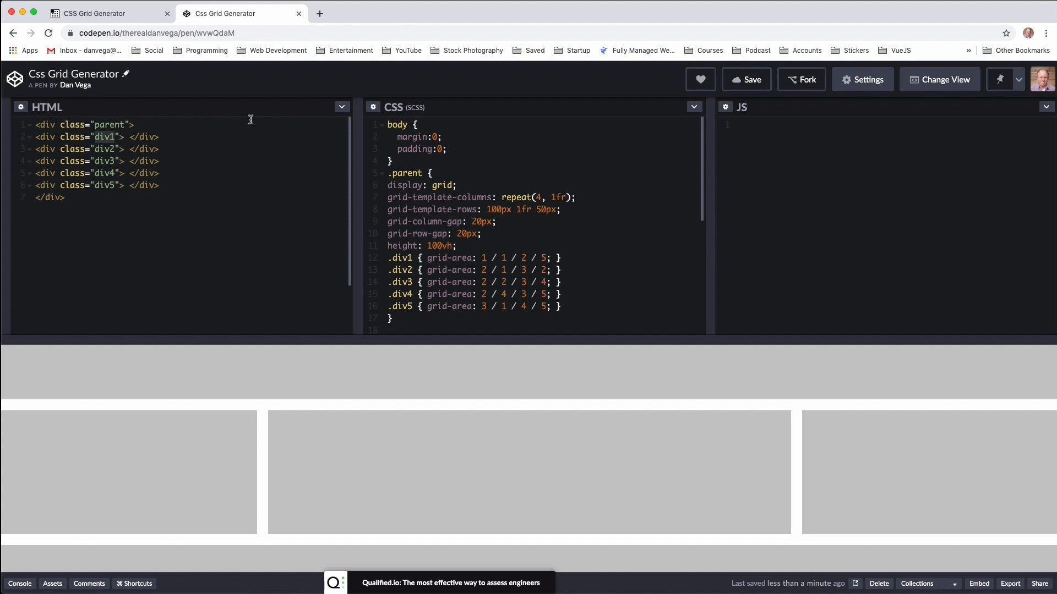
Rename the div1–div5 classes to header, leftnav, main, rightnav and footer, then return to CSS Grid Generator
{"action": "type", "text": "header"}
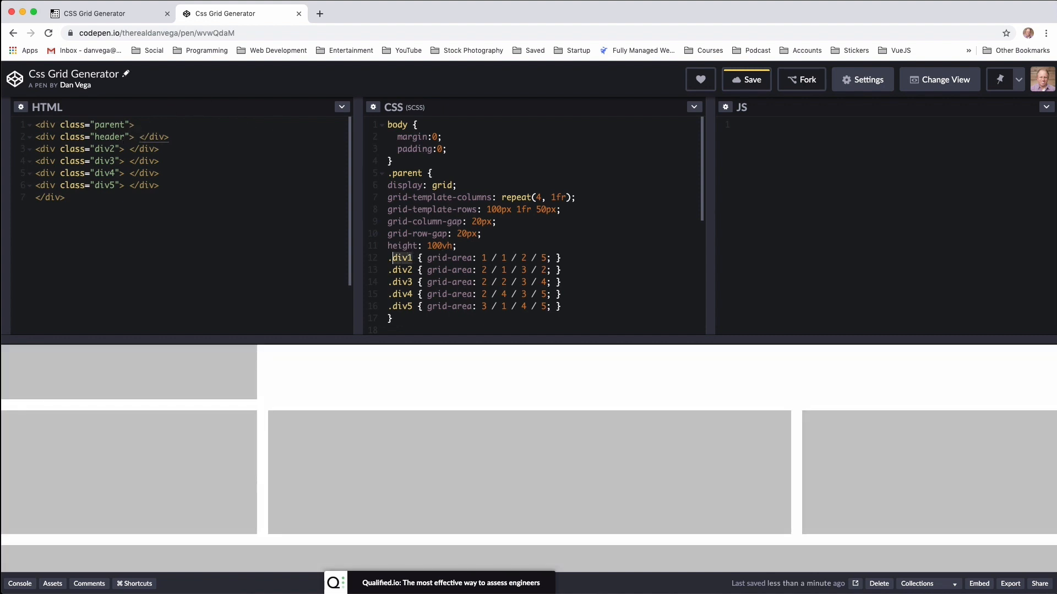
{"action": "type", "text": "header"}
{"action": "left_click", "coordinate": [474, 306]}
{"action": "type", "text": "footer"}
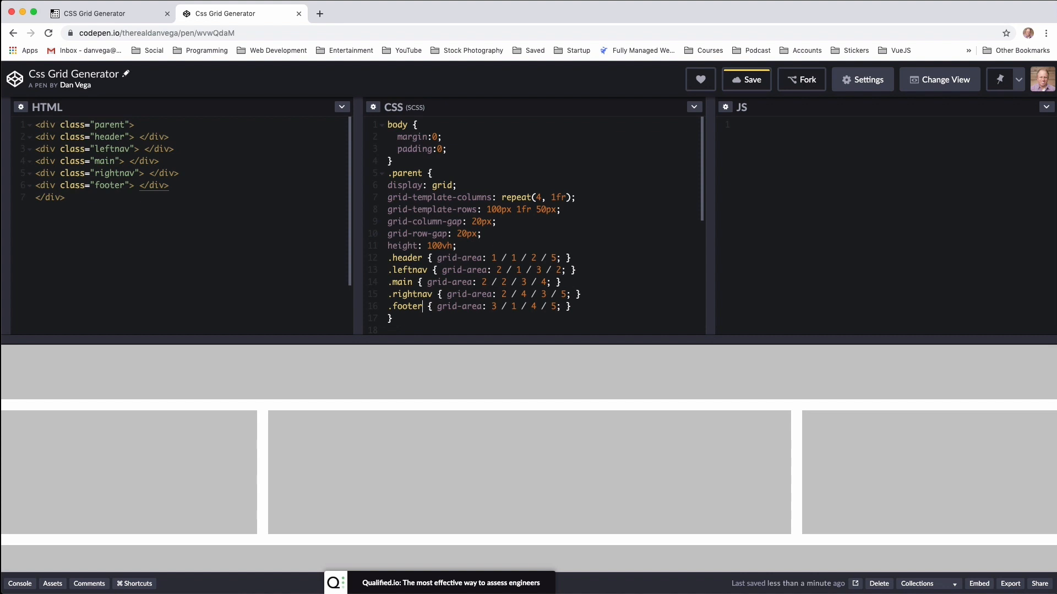
{"action": "left_click", "coordinate": [101, 14]}
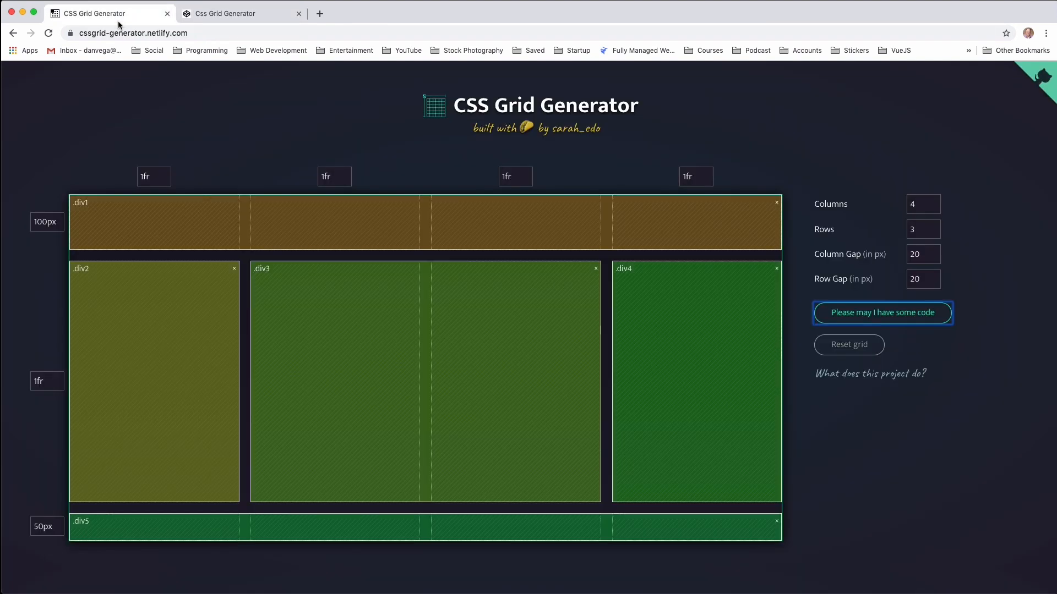